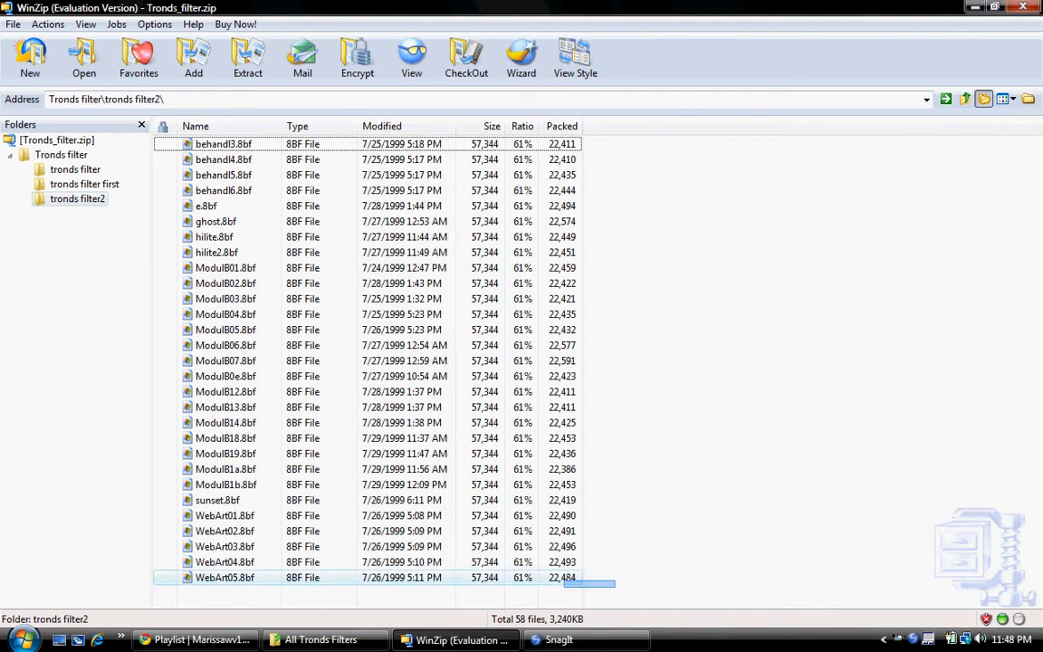
Select all 29 .8bf filter files in the Tronds_filter.zip folder view.
{"action": "key", "text": "ctrl+a"}
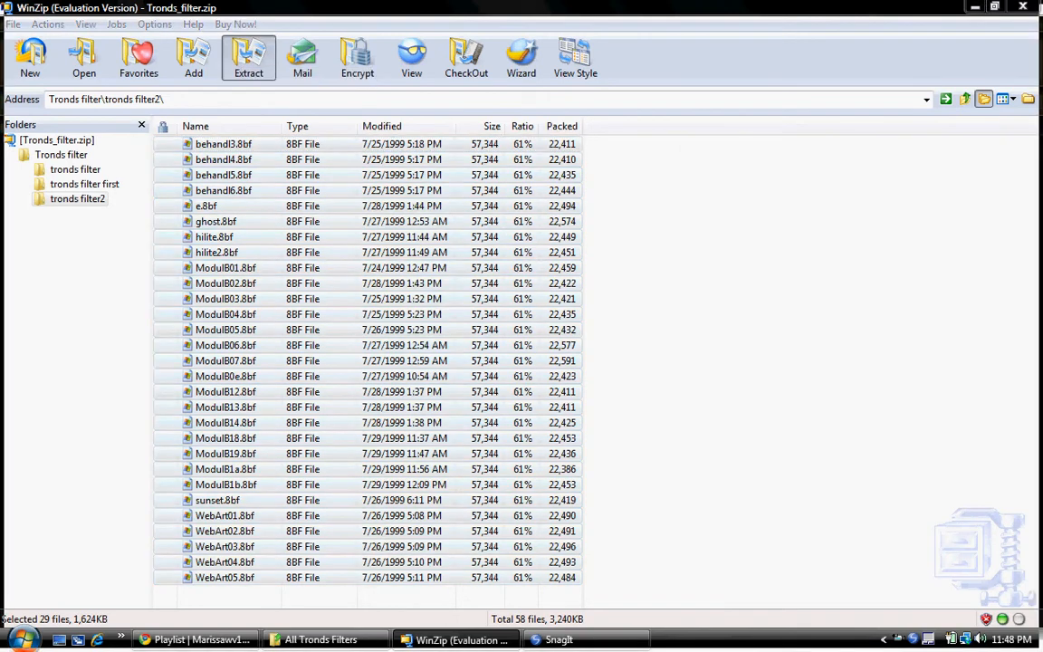
Extract the selected filters to Documents > My PSP Files > Plugins.
{"action": "left_click", "coordinate": [248, 56]}
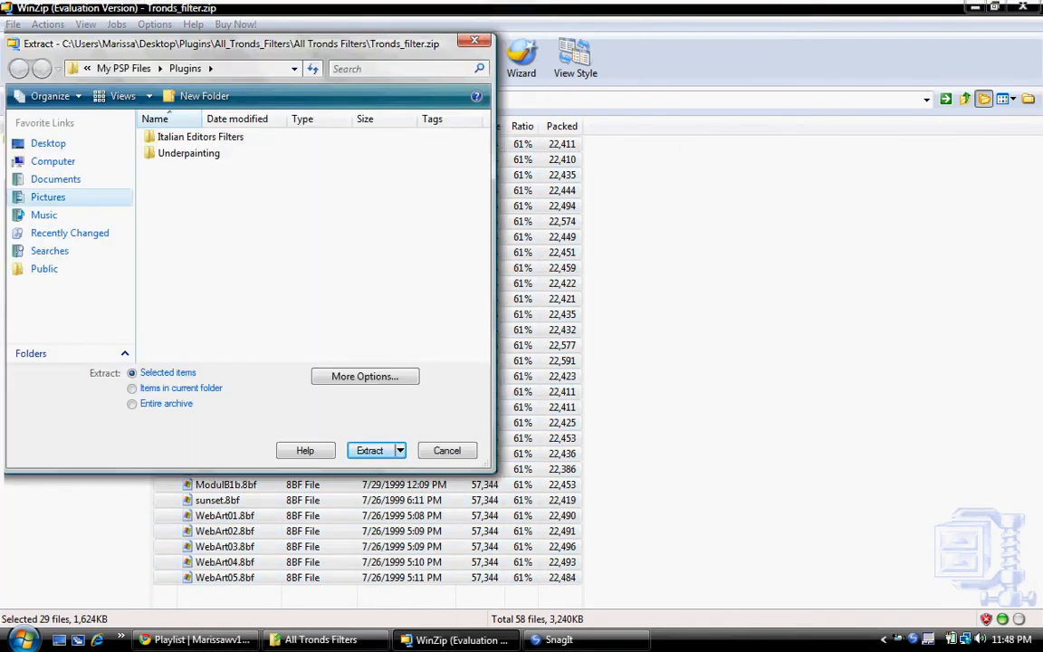
{"action": "mouse_move", "coordinate": [54, 180]}
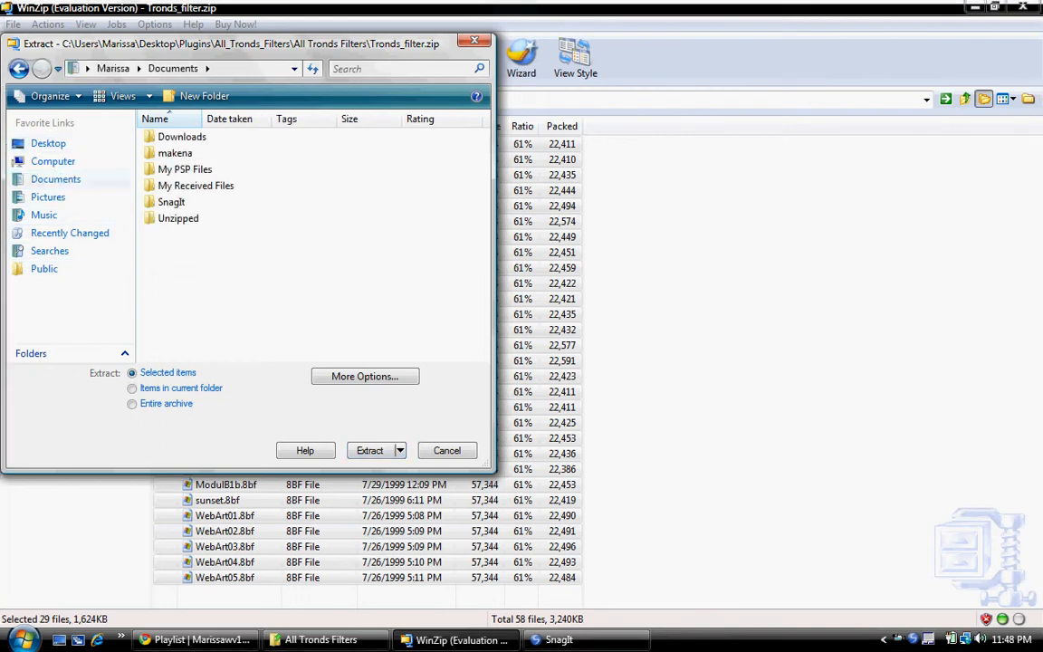
{"action": "left_click", "coordinate": [185, 170]}
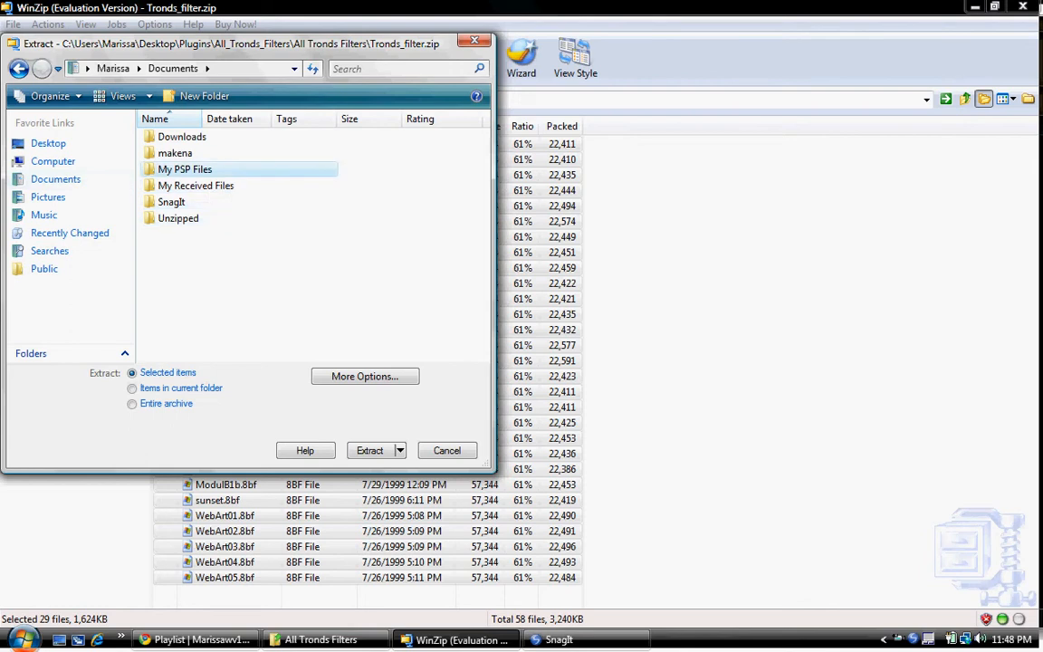
{"action": "double_click", "coordinate": [184, 170]}
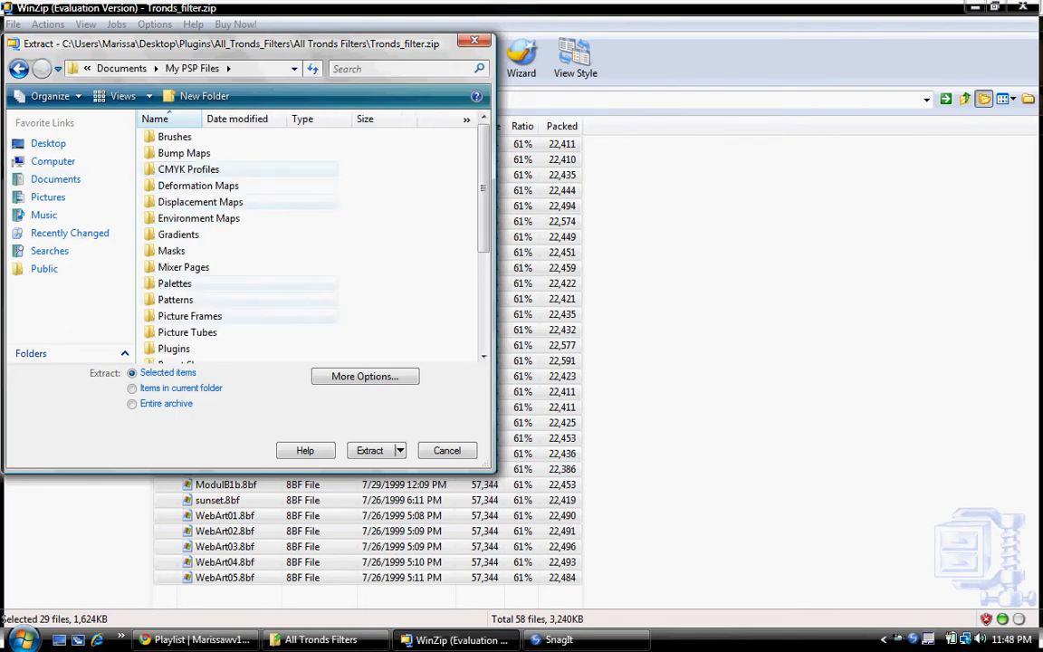
{"action": "mouse_move", "coordinate": [174, 348]}
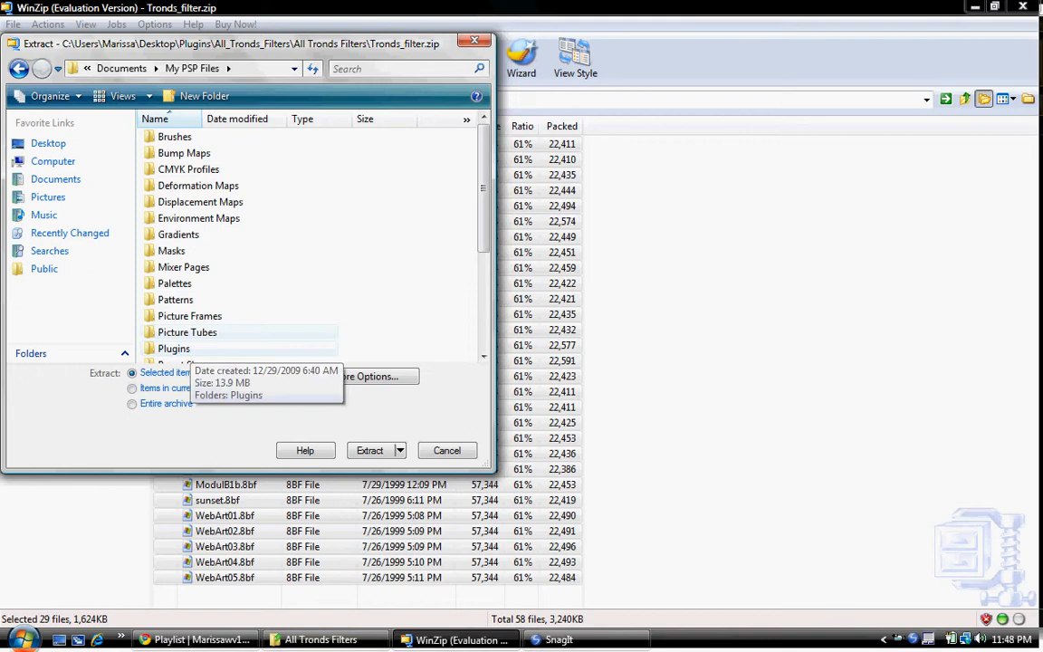
{"action": "scroll", "scroll_direction": "down", "scroll_amount": 3}
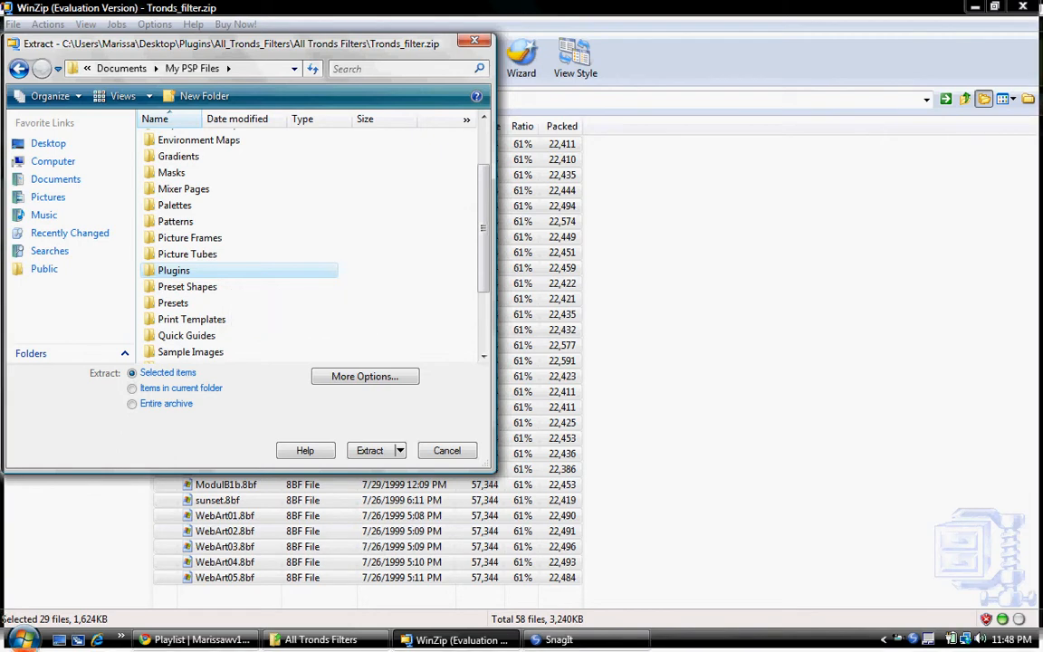
{"action": "mouse_move", "coordinate": [174, 269]}
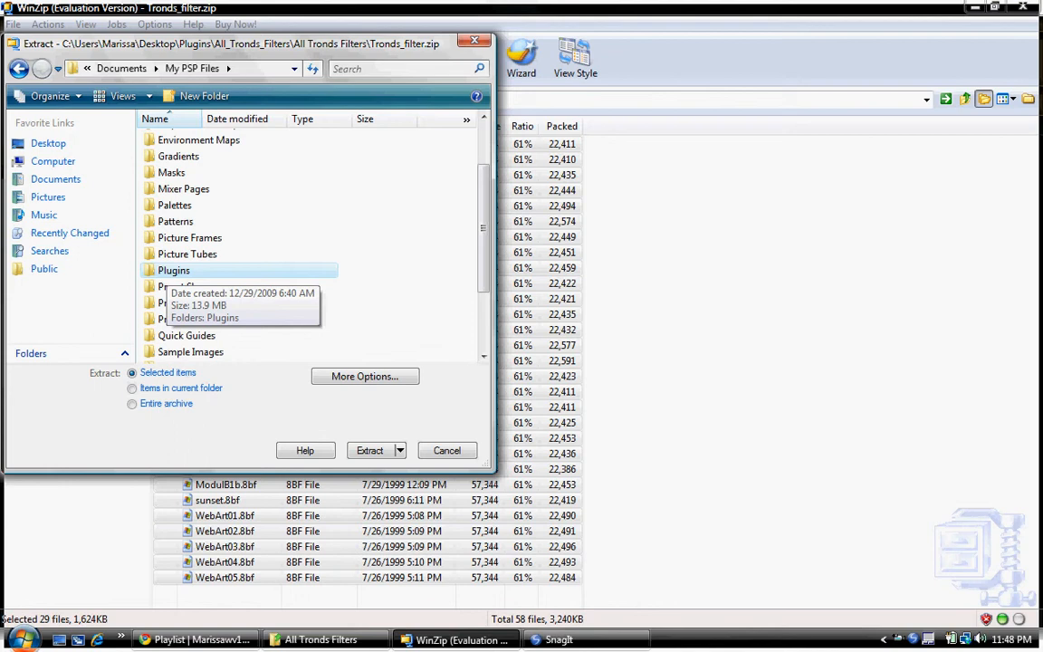
{"action": "left_click", "coordinate": [369, 449]}
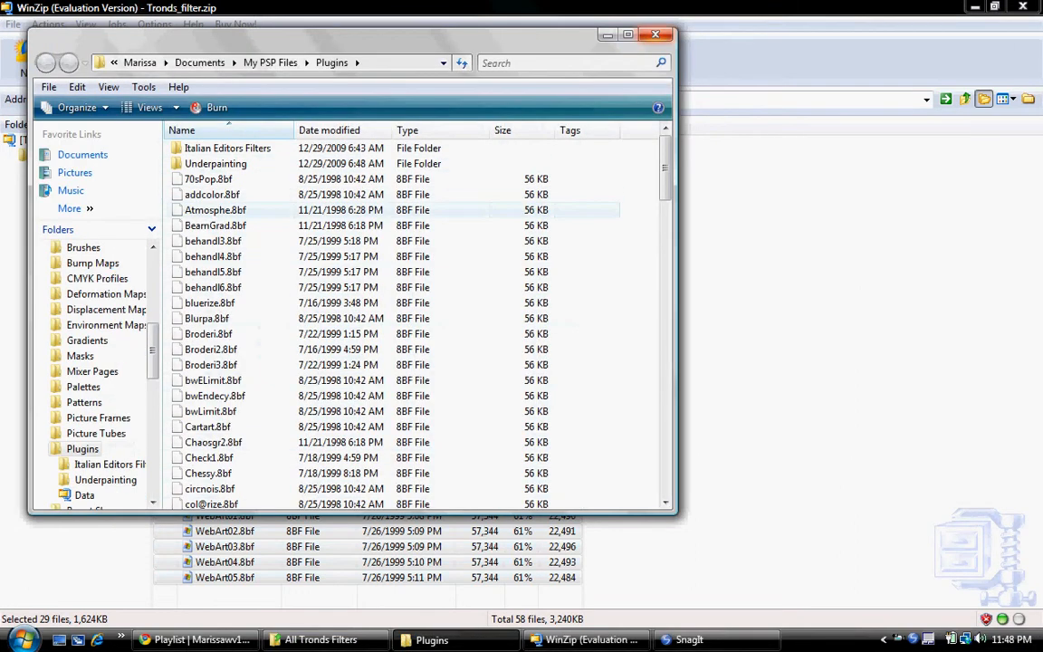
Scroll through the Plugins folder to check the extracted .8bf files.
{"action": "scroll", "scroll_direction": "down", "scroll_amount": 3}
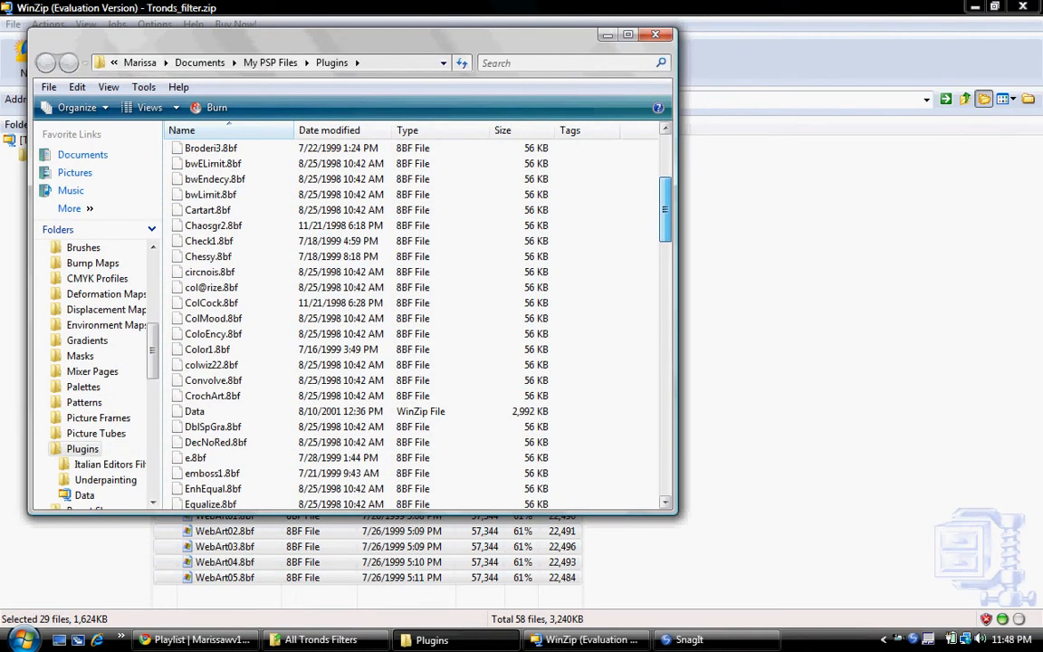
{"action": "scroll", "scroll_direction": "down", "scroll_amount": 3}
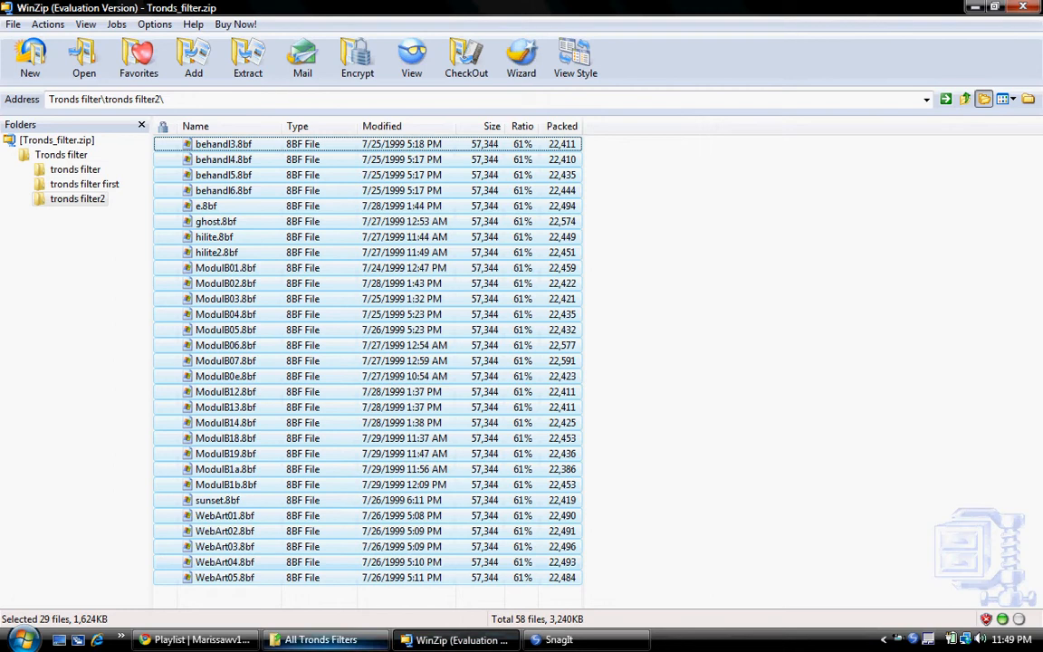
Open TrondsFirst.zip past the evaluation reminder and select all eight filter files.
{"action": "left_click", "coordinate": [322, 639]}
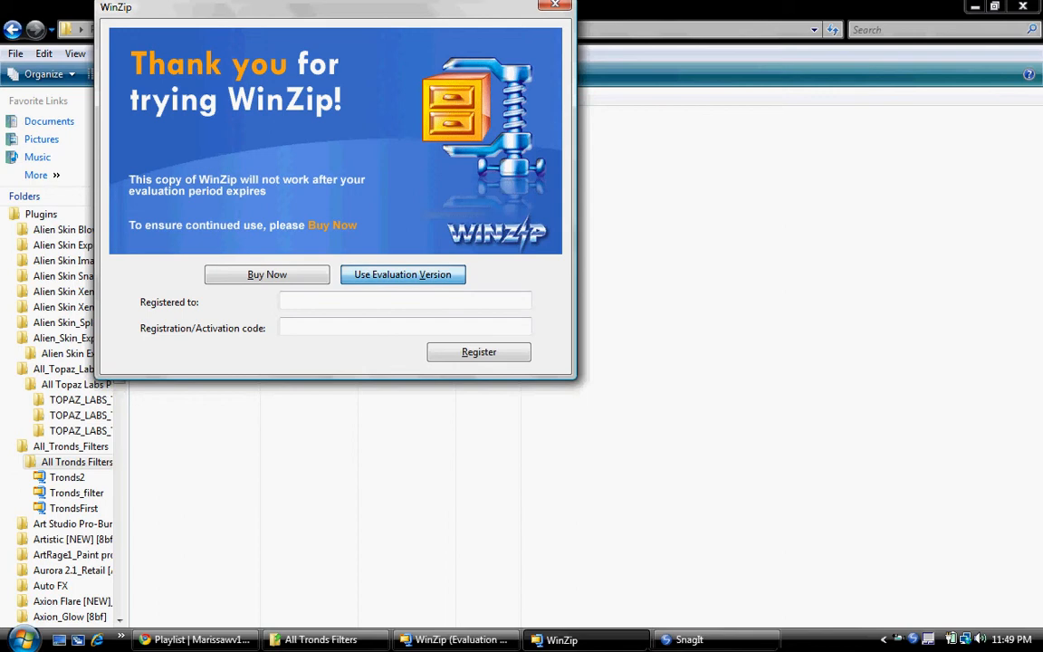
{"action": "left_click", "coordinate": [402, 275]}
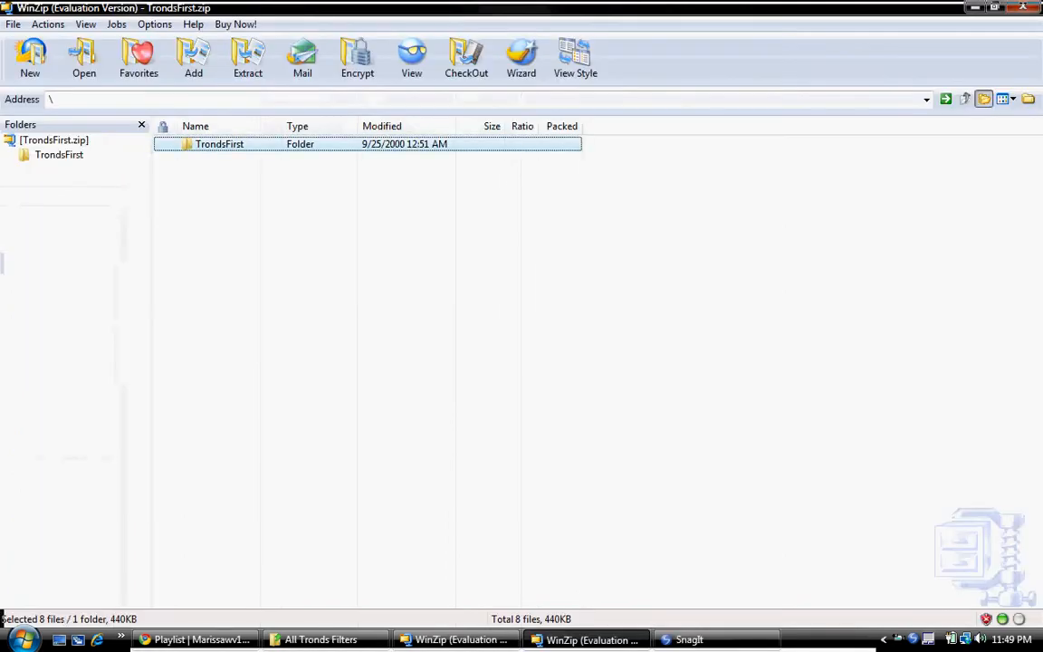
{"action": "double_click", "coordinate": [219, 145]}
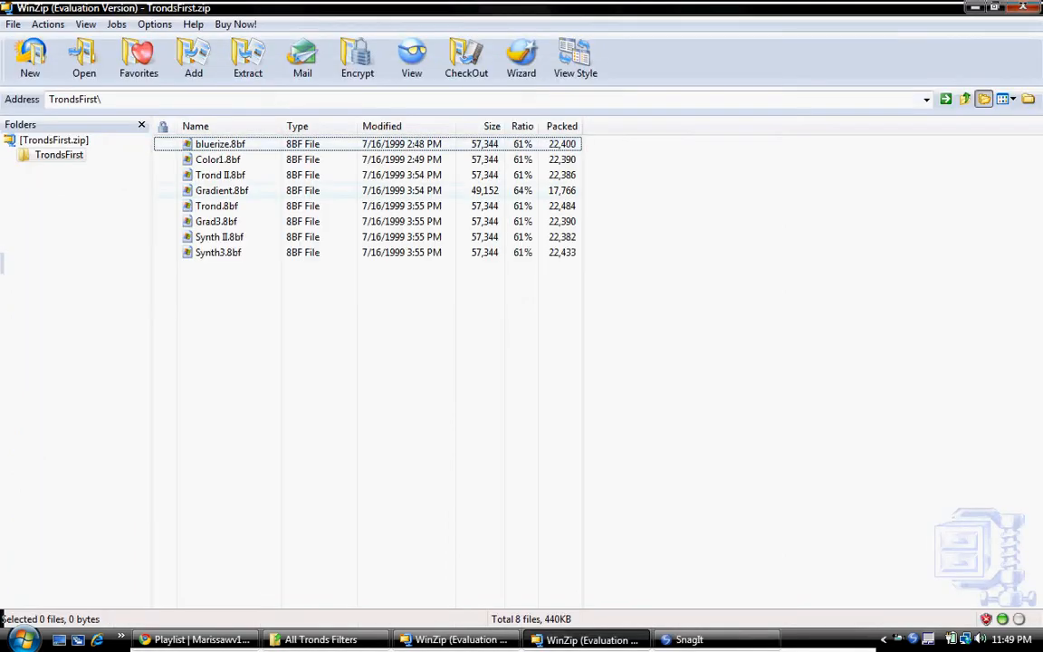
{"action": "key", "text": "ctrl+a"}
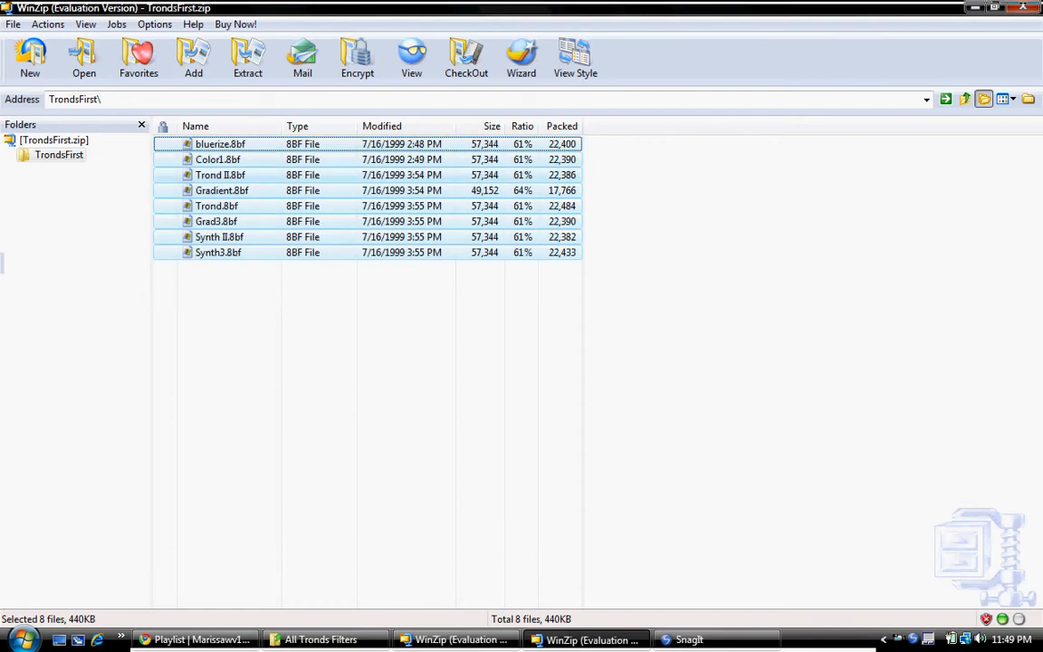
Extract the eight filters into Plugins, replacing all existing copies.
{"action": "left_click", "coordinate": [246, 56]}
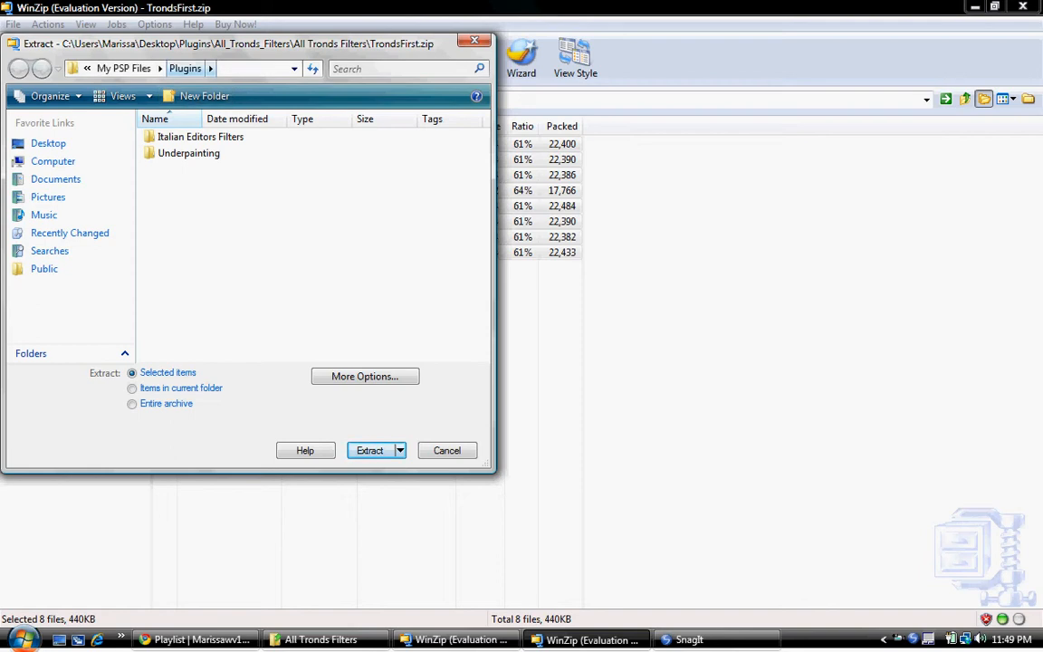
{"action": "left_click", "coordinate": [369, 449]}
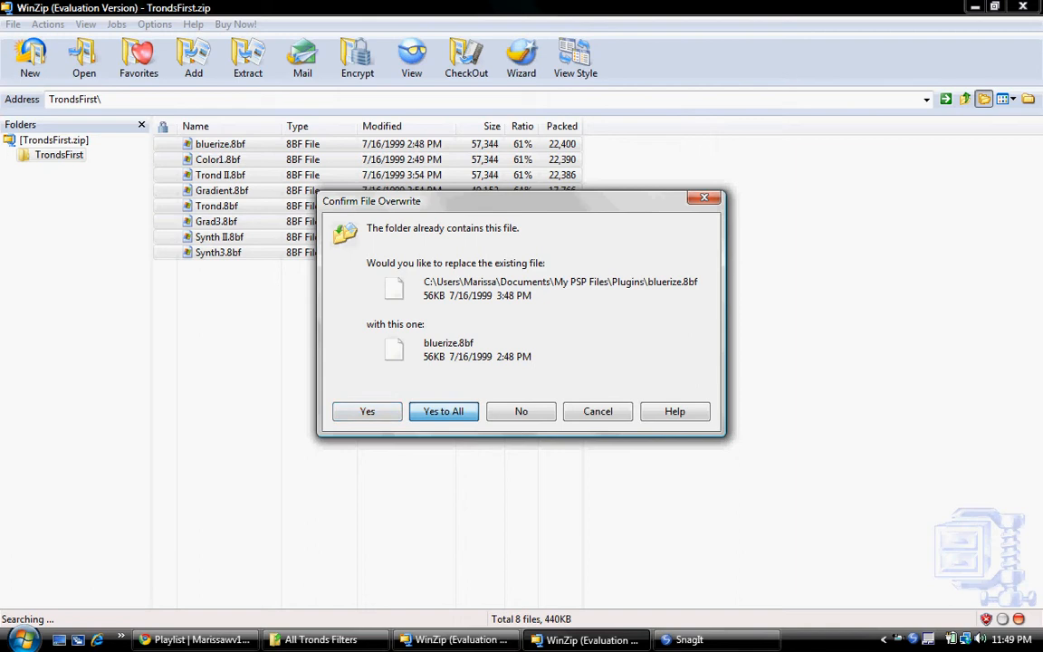
{"action": "left_click", "coordinate": [444, 411]}
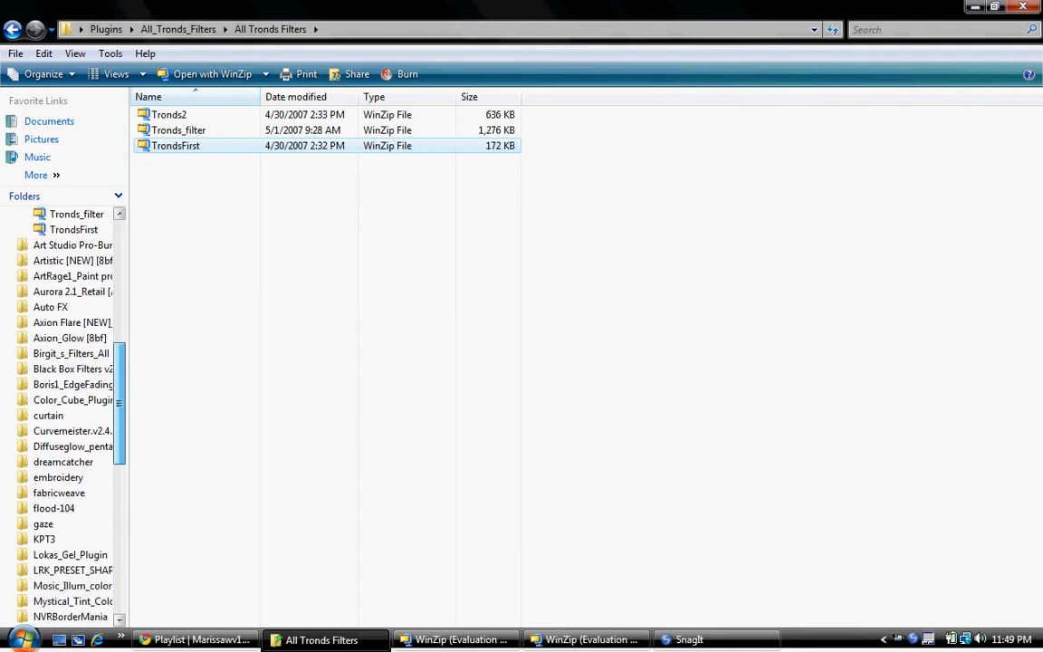
Open the Birgit_s_Filters_All folder of zipped filters in Explorer.
{"action": "scroll", "scroll_direction": "down", "scroll_amount": 3}
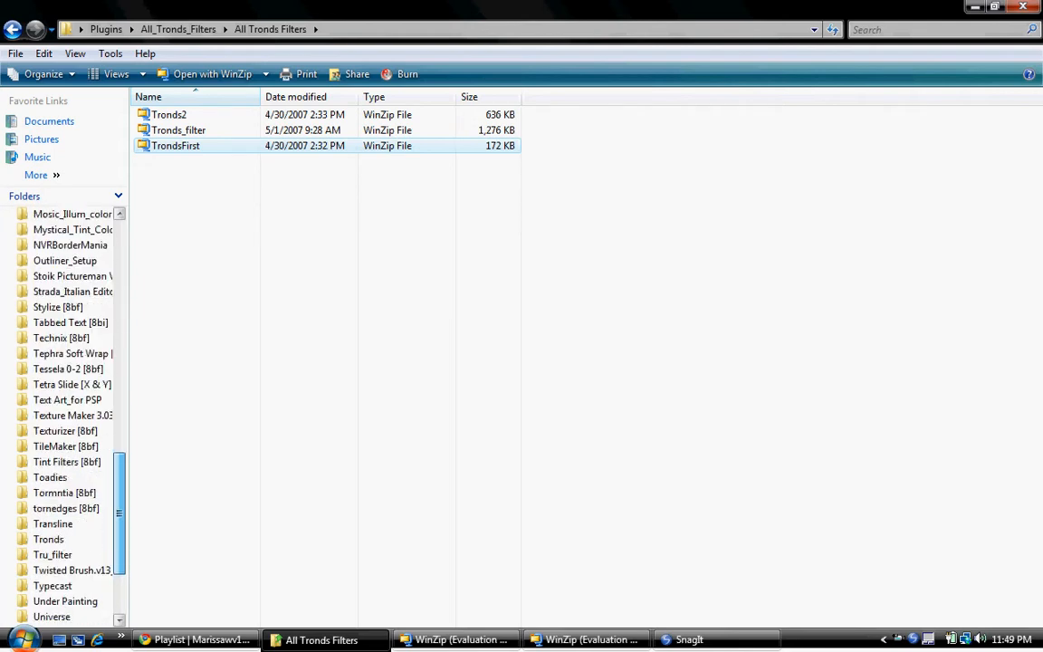
{"action": "scroll", "scroll_direction": "down", "scroll_amount": 3}
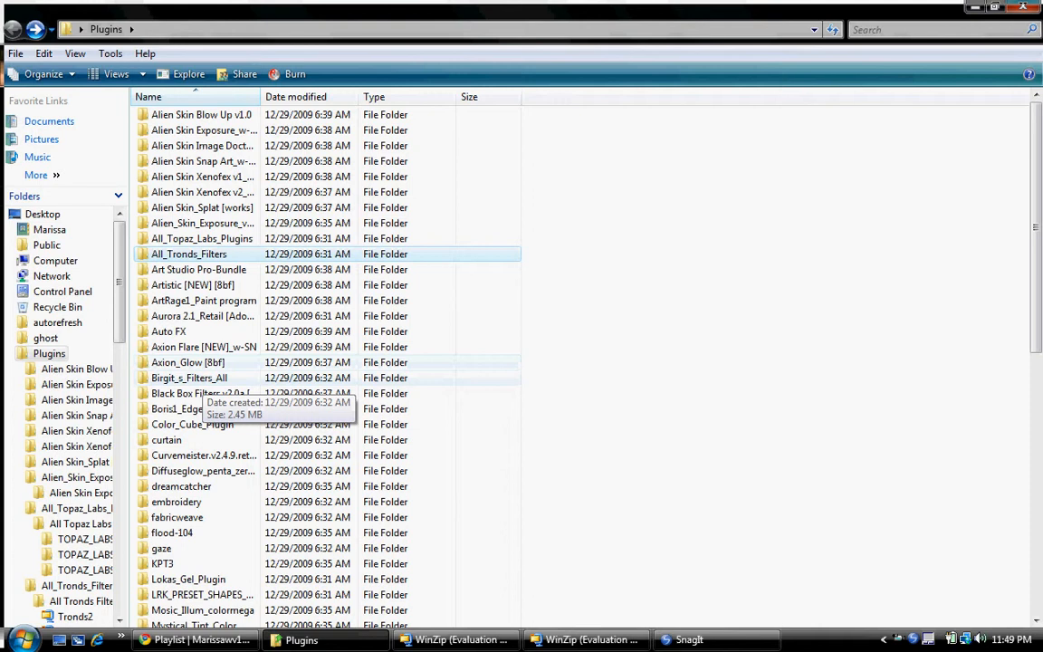
{"action": "double_click", "coordinate": [188, 378]}
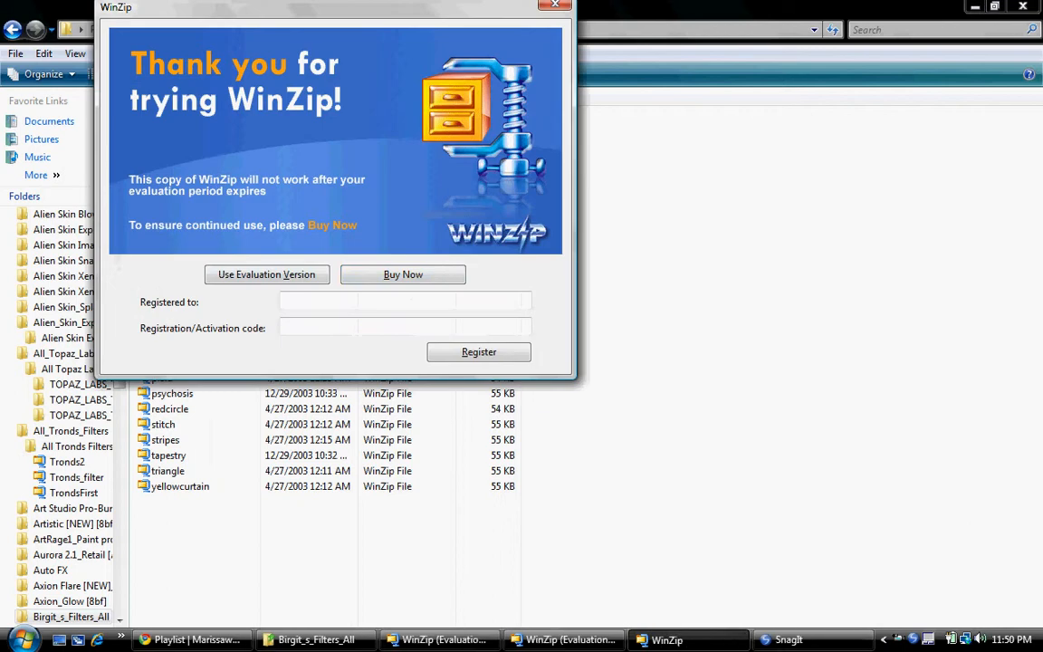
Open the nested blacknwhite.zip inside Birgits Chaos.zip past the evaluation reminders.
{"action": "left_click", "coordinate": [266, 276]}
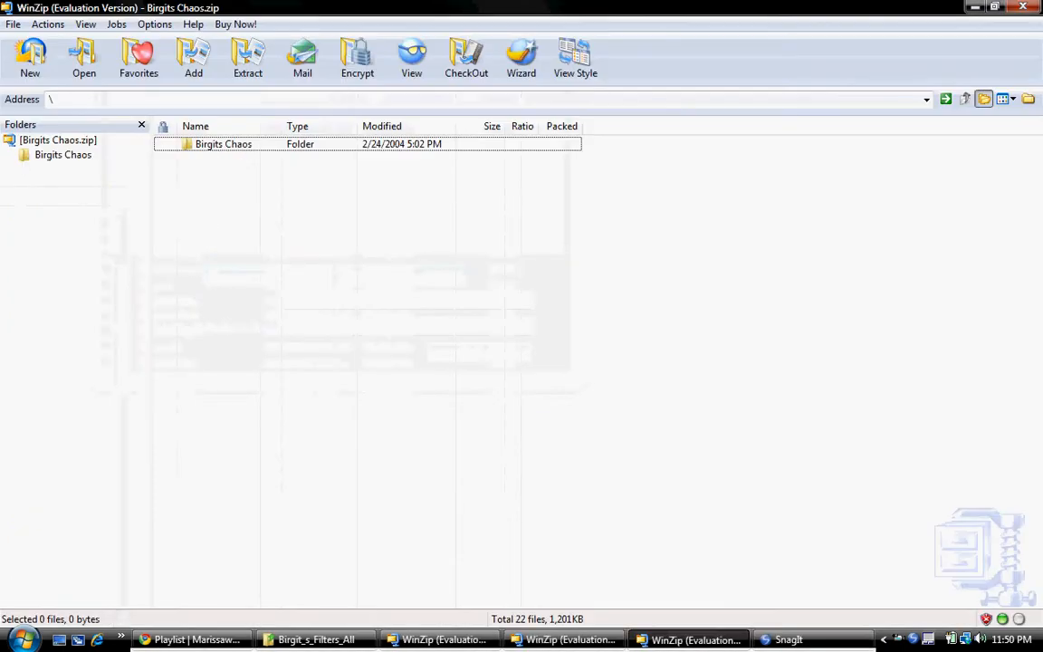
{"action": "double_click", "coordinate": [224, 145]}
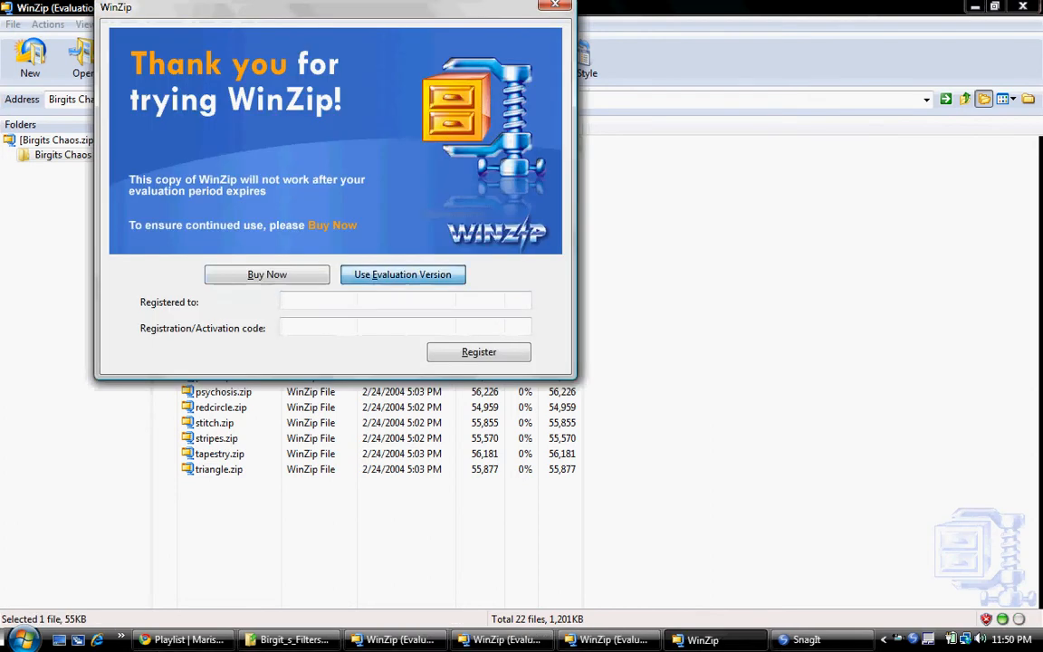
{"action": "left_click", "coordinate": [402, 275]}
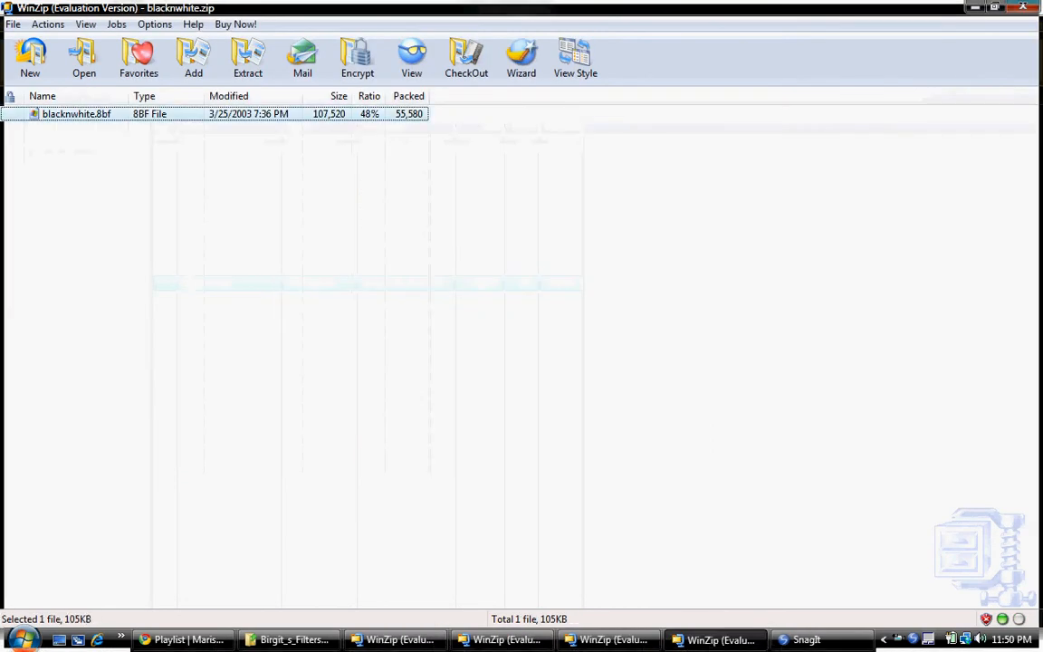
Extract the blackwhite filter into the Plugins folder and close the archive.
{"action": "left_click", "coordinate": [246, 56]}
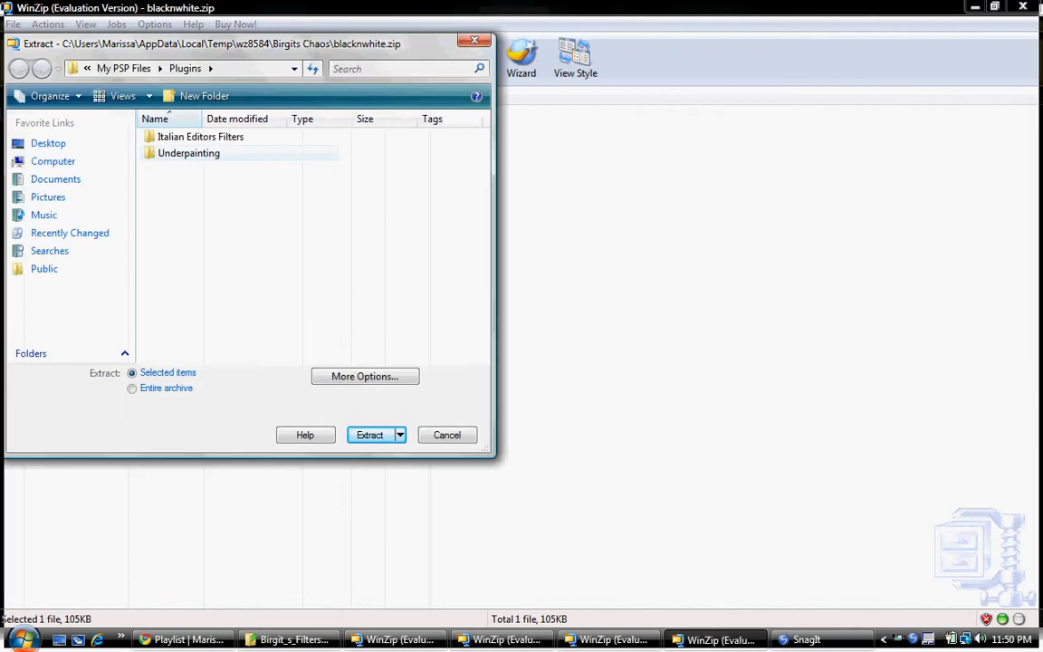
{"action": "left_click", "coordinate": [369, 434]}
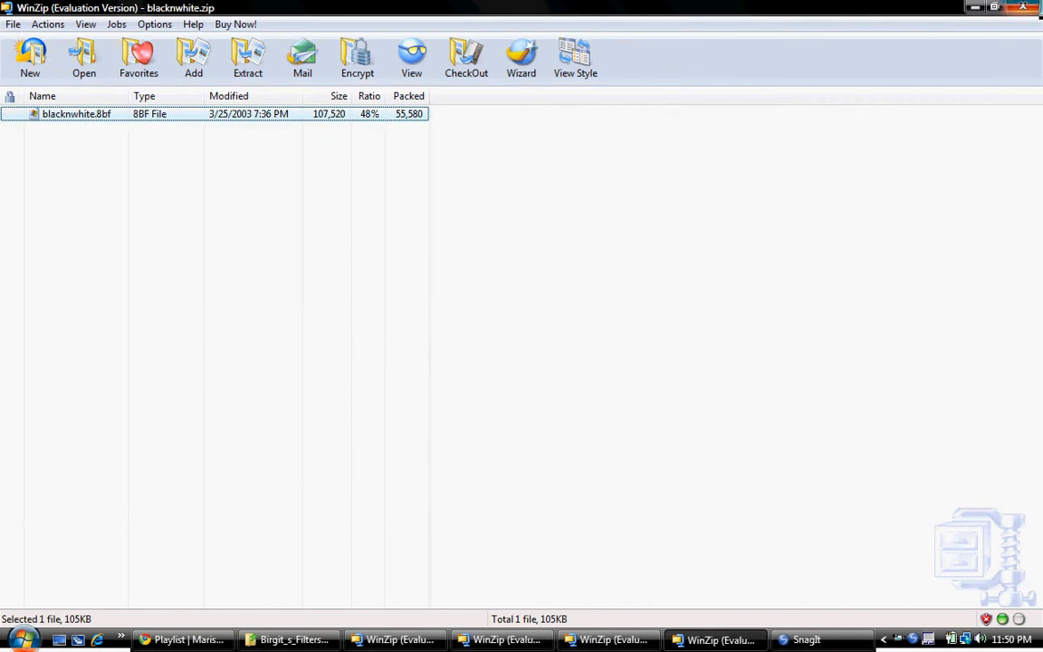
{"action": "left_click", "coordinate": [288, 639]}
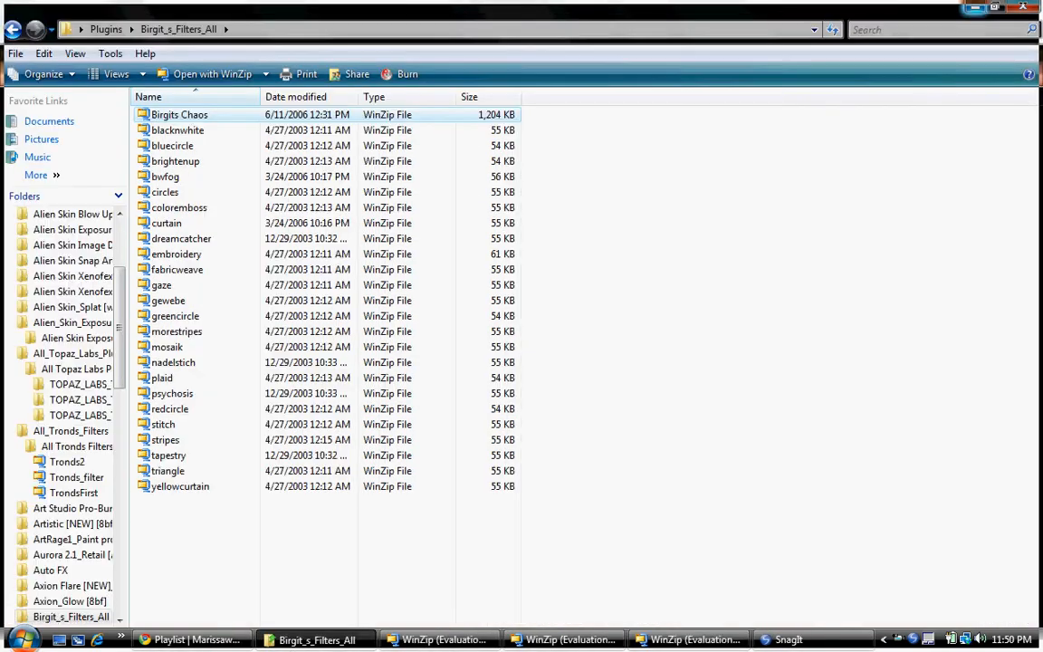
Minimize the Birgit_s_Filters_All Explorer window to show the desktop.
{"action": "left_click", "coordinate": [788, 639]}
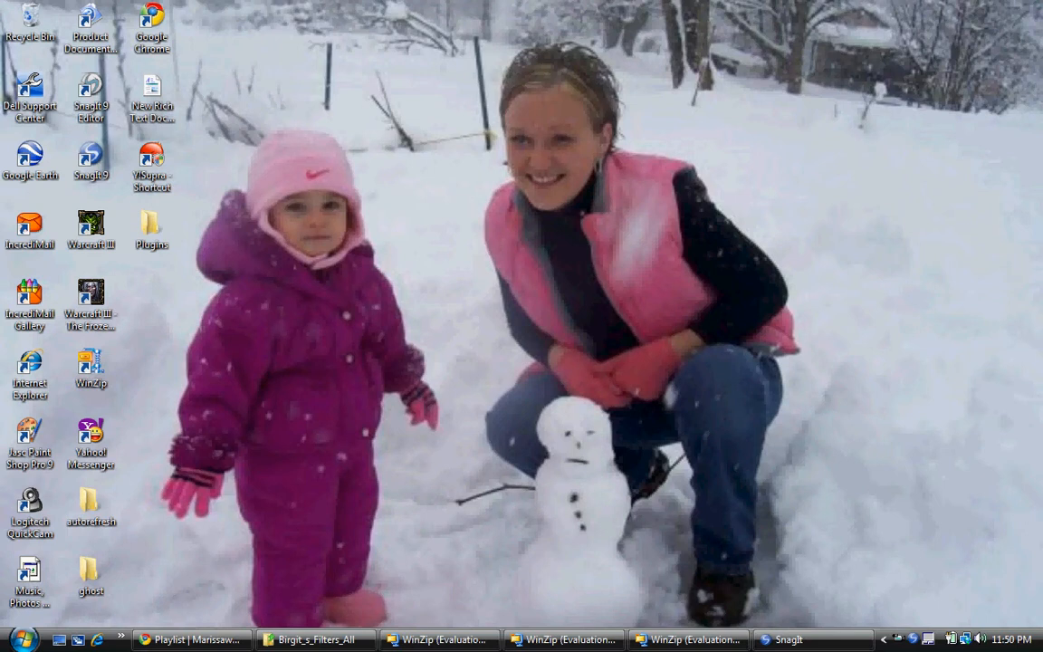
Launch Paint Shop Pro and create a new 300 × 300 transparent image centred in the workspace.
{"action": "double_click", "coordinate": [29, 440]}
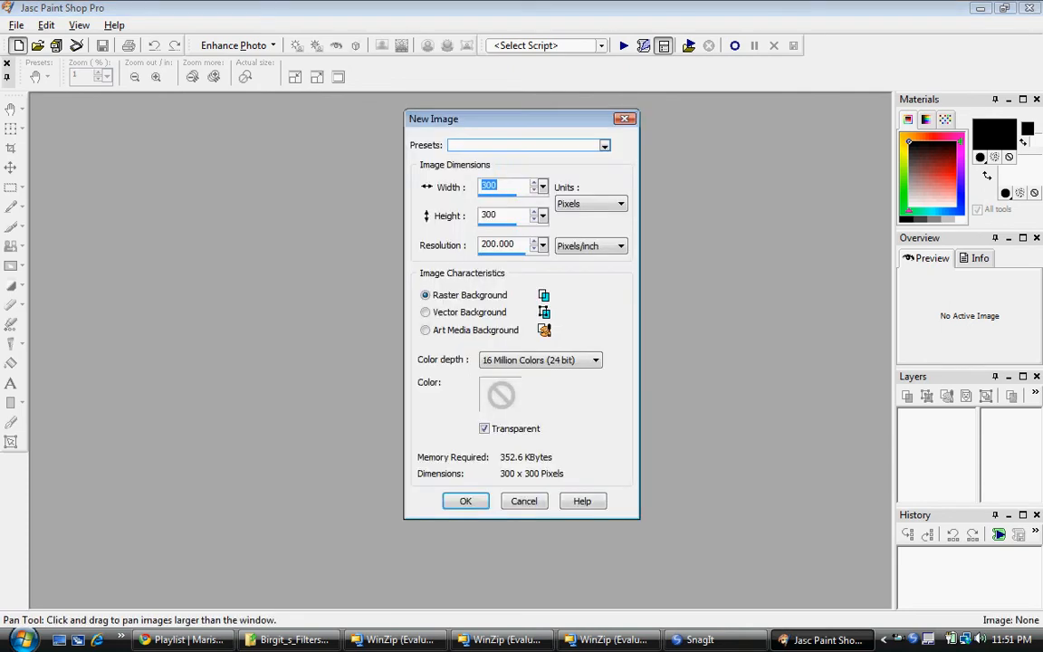
{"action": "left_click", "coordinate": [463, 499]}
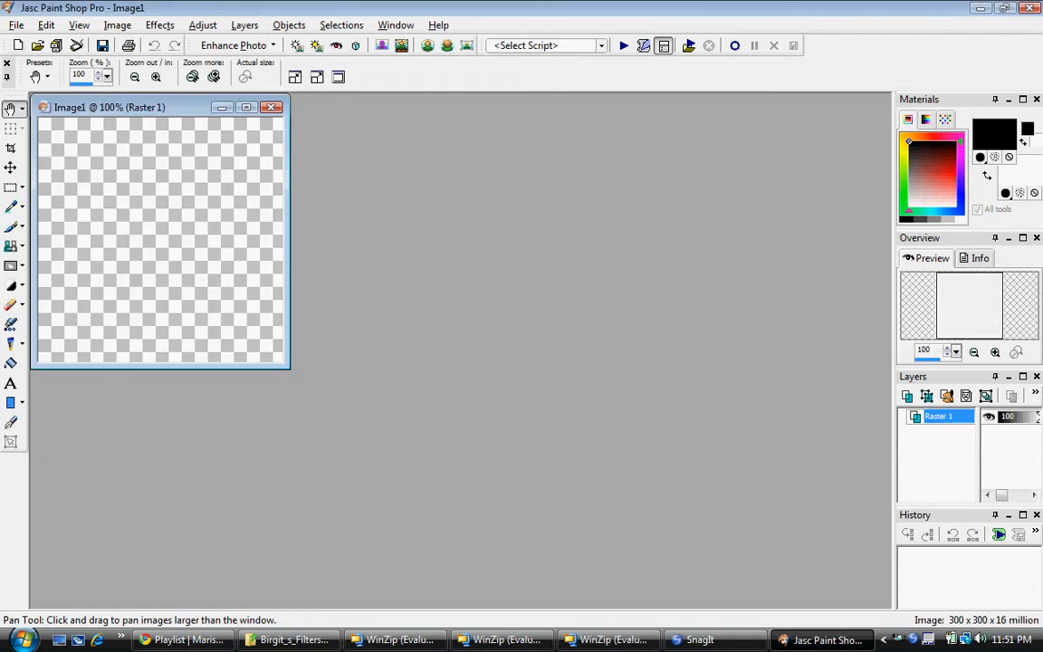
{"action": "left_click_drag", "start_coordinate": [108, 107], "coordinate": [385, 172]}
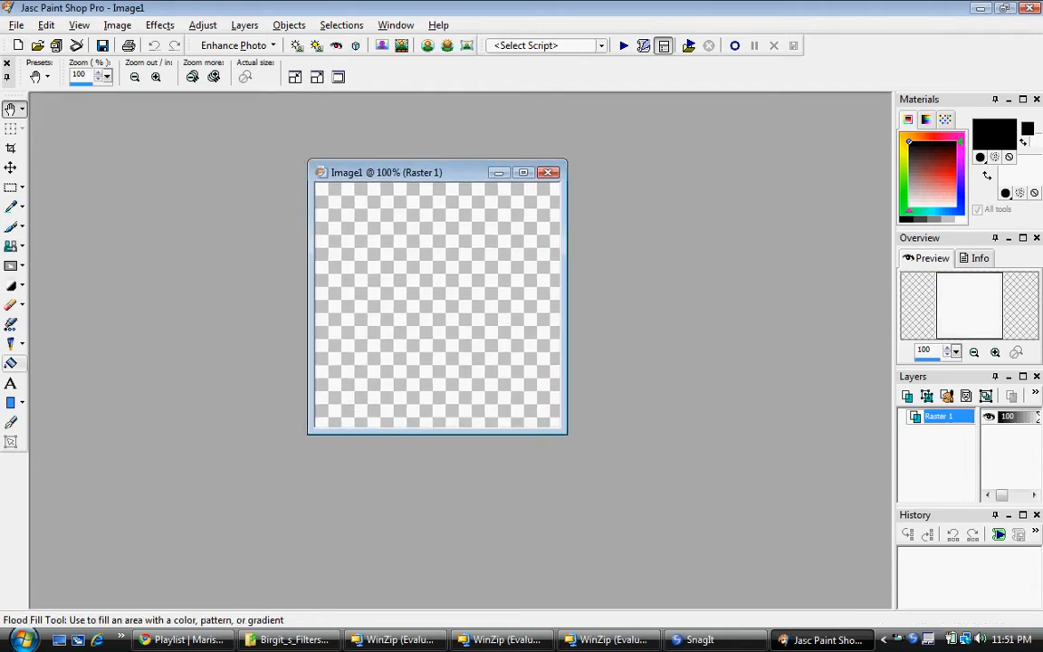
Flood-fill the transparent canvas solid red.
{"action": "left_click", "coordinate": [11, 362]}
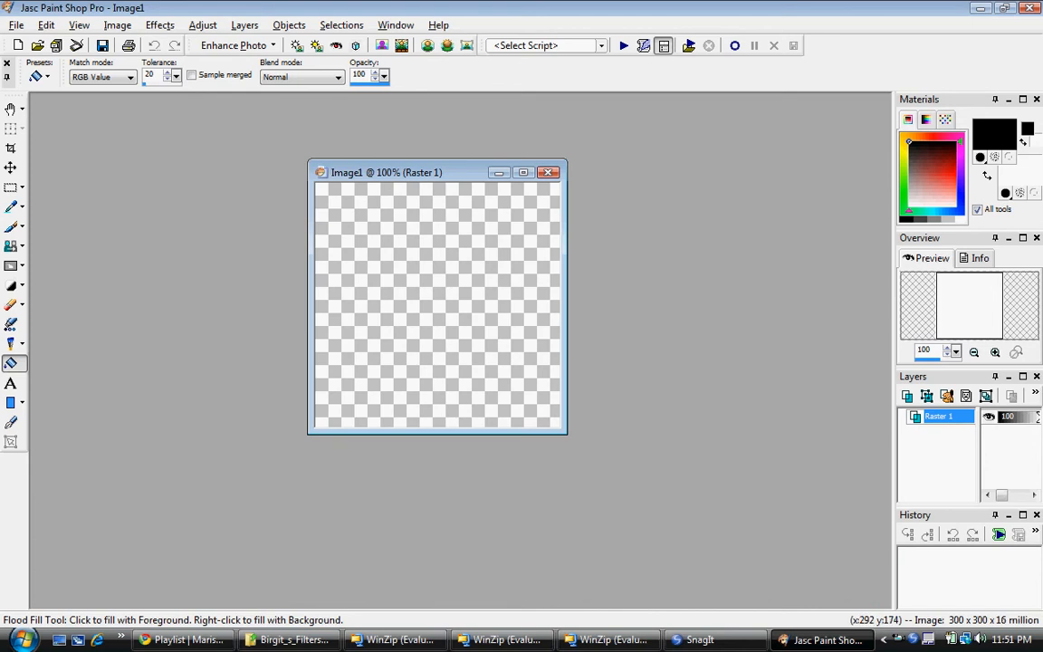
{"action": "left_click", "coordinate": [436, 304]}
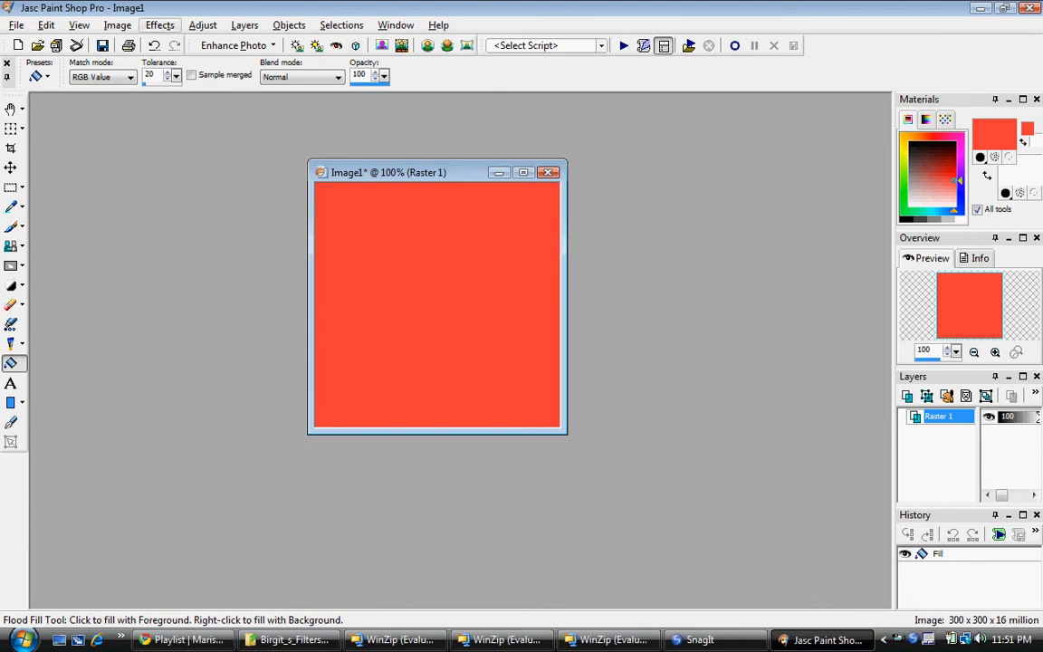
{"action": "left_click", "coordinate": [160, 25]}
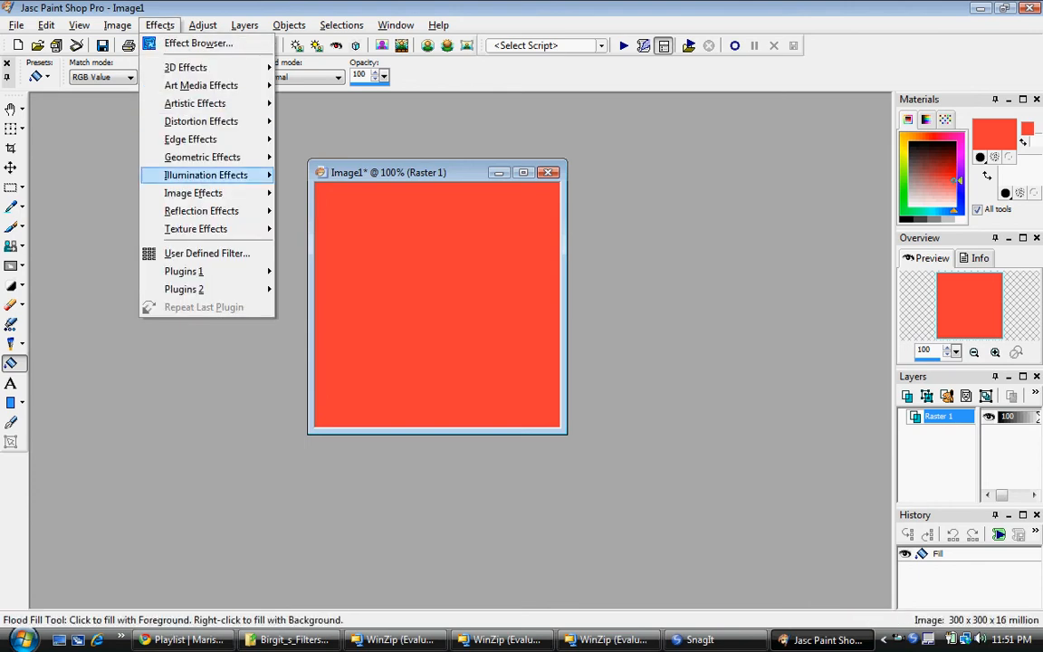
Show the Plugins 1 list with Birgits Chaos, Mfi's Plugins and Nirvana filter groups.
{"action": "left_click", "coordinate": [184, 271]}
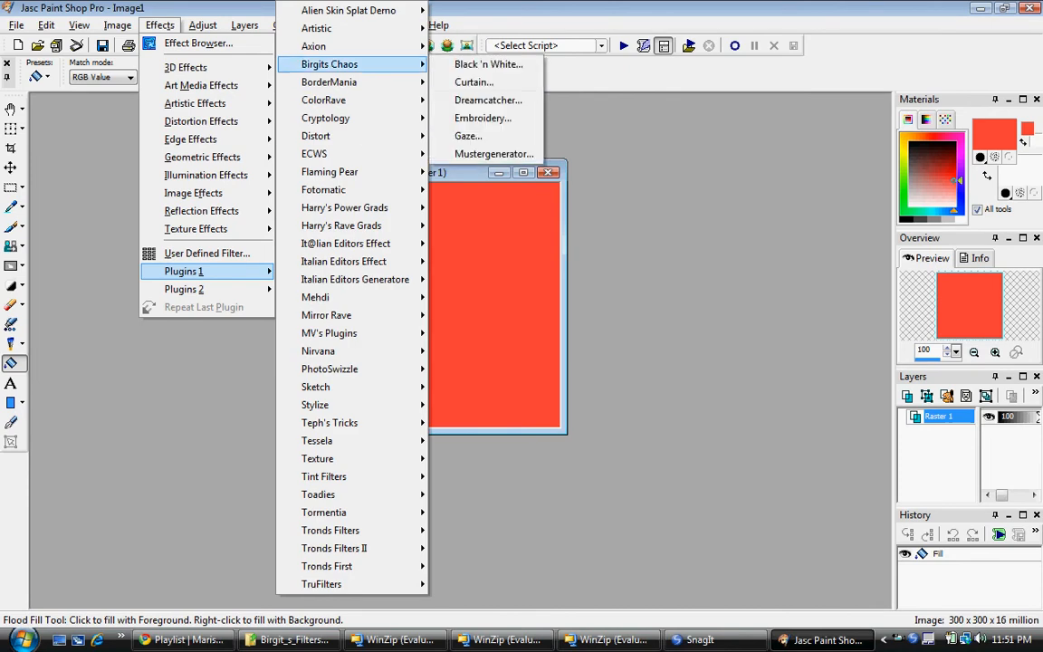
{"action": "mouse_move", "coordinate": [344, 261]}
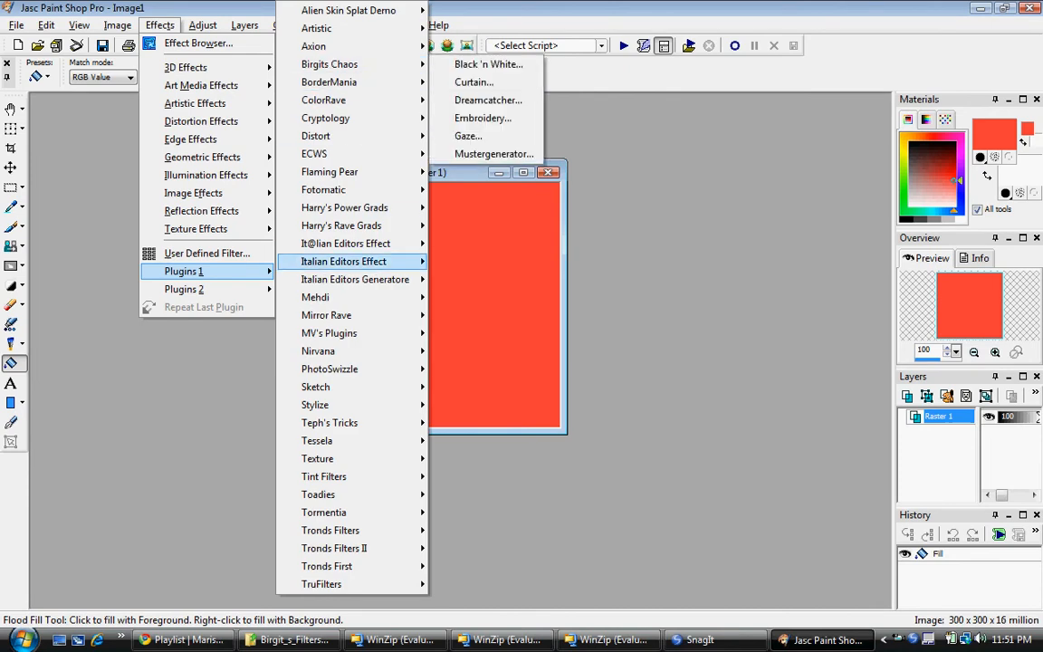
{"action": "mouse_move", "coordinate": [330, 333]}
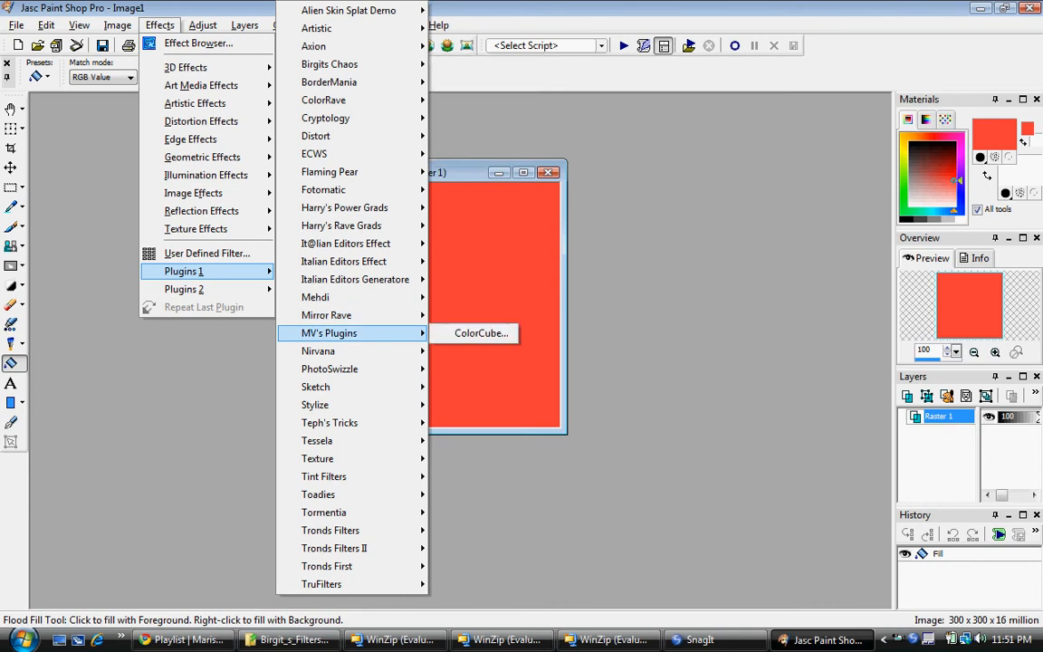
{"action": "mouse_move", "coordinate": [319, 352]}
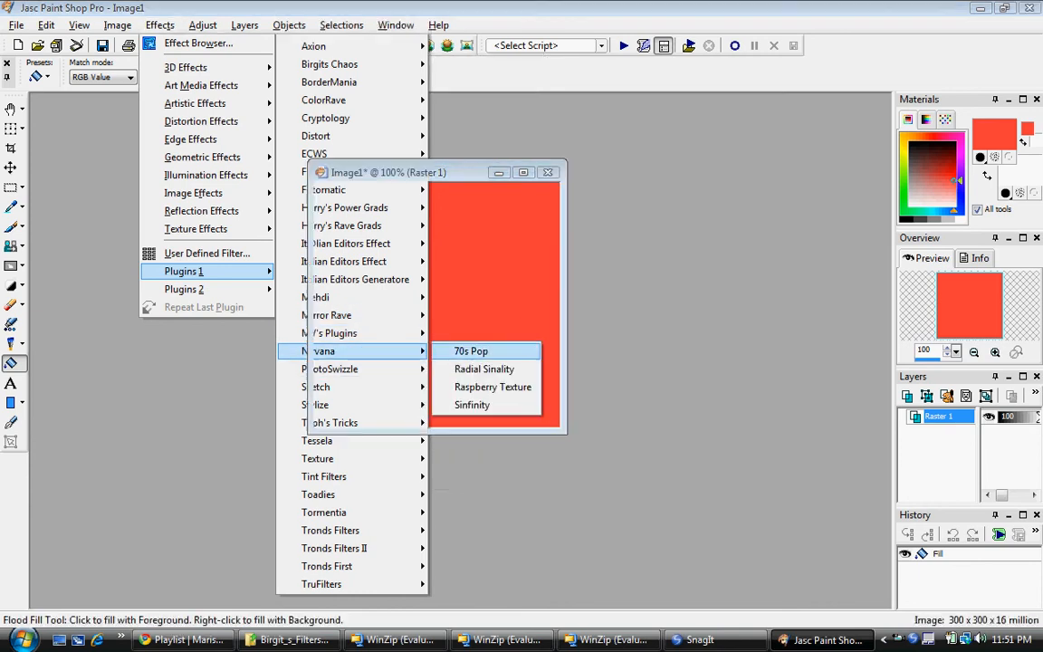
Attempt the Nirvana 70s Pop and VideoRave Glas Slices filters, dismissing each load error.
{"action": "left_click", "coordinate": [471, 351]}
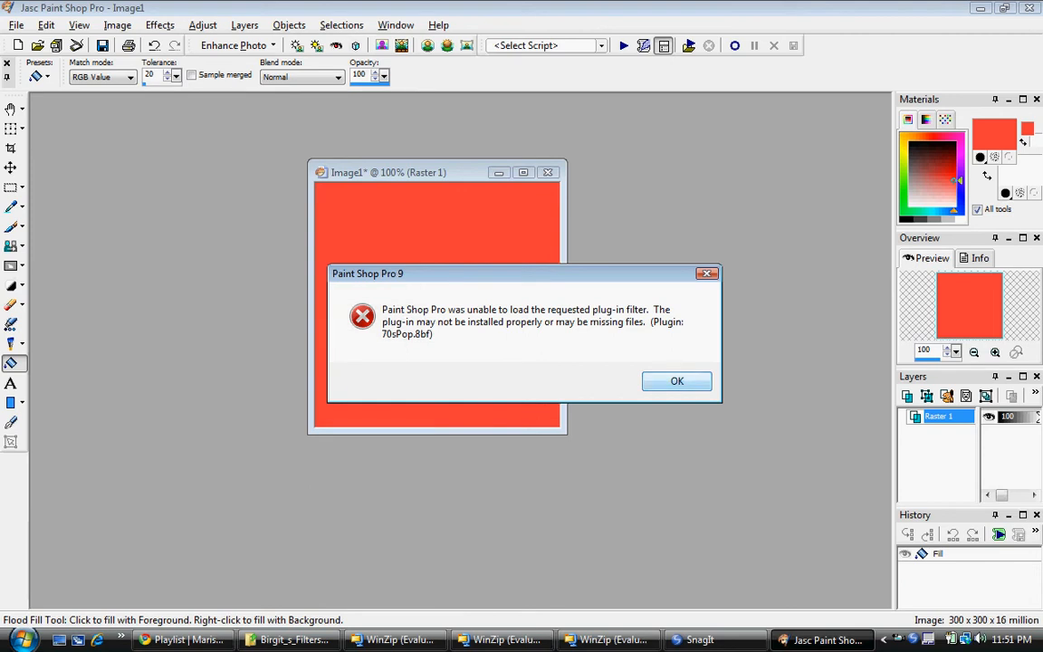
{"action": "left_click", "coordinate": [677, 380]}
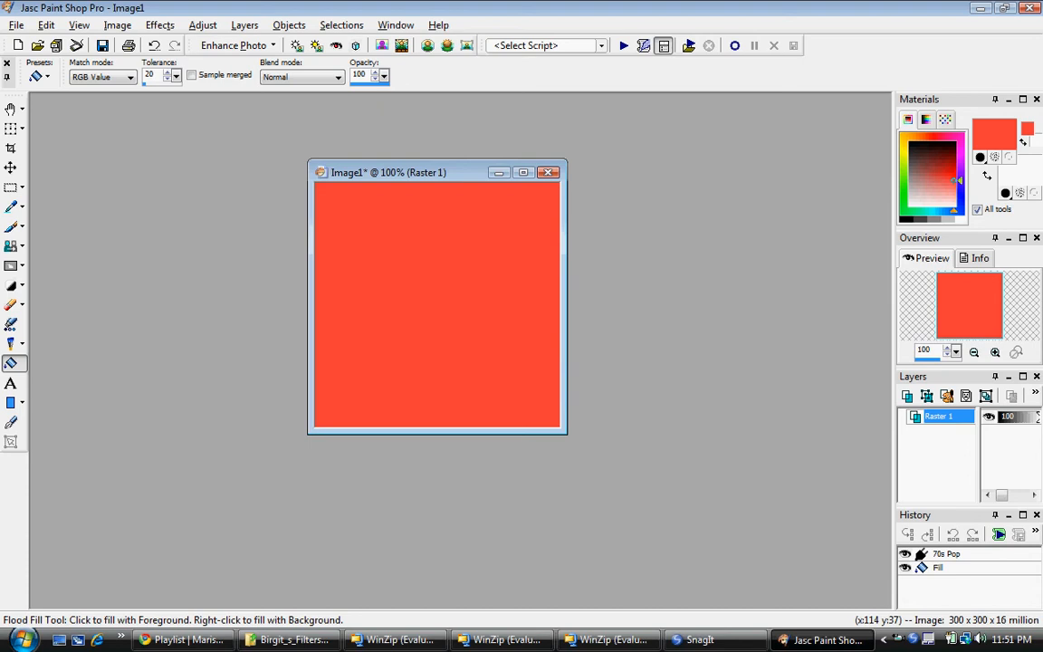
{"action": "left_click", "coordinate": [159, 25]}
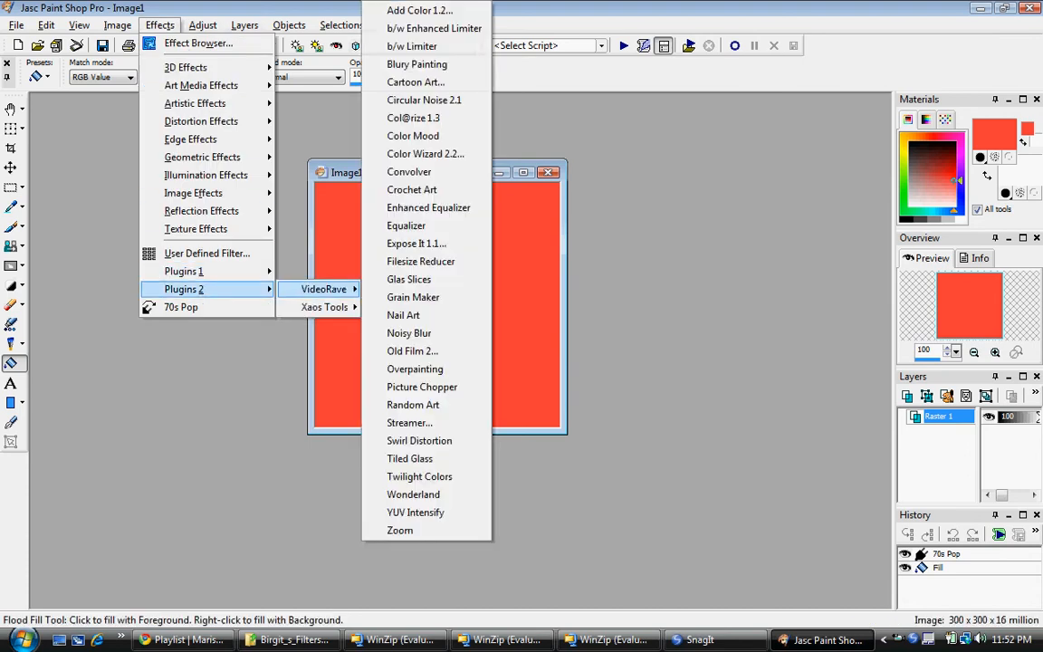
{"action": "left_click", "coordinate": [410, 279]}
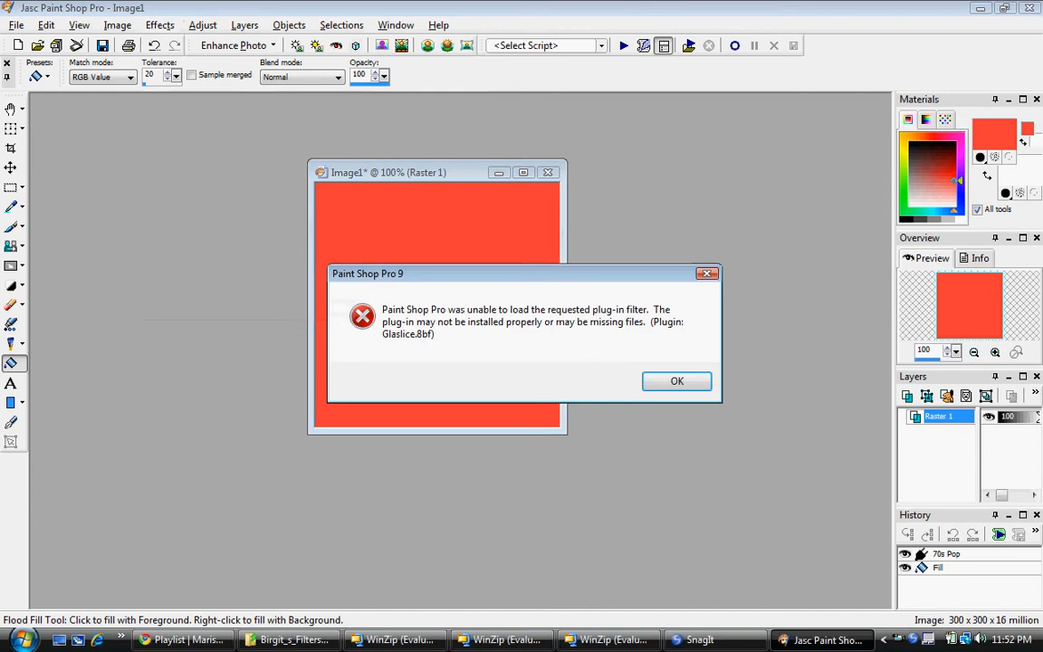
{"action": "left_click", "coordinate": [677, 380]}
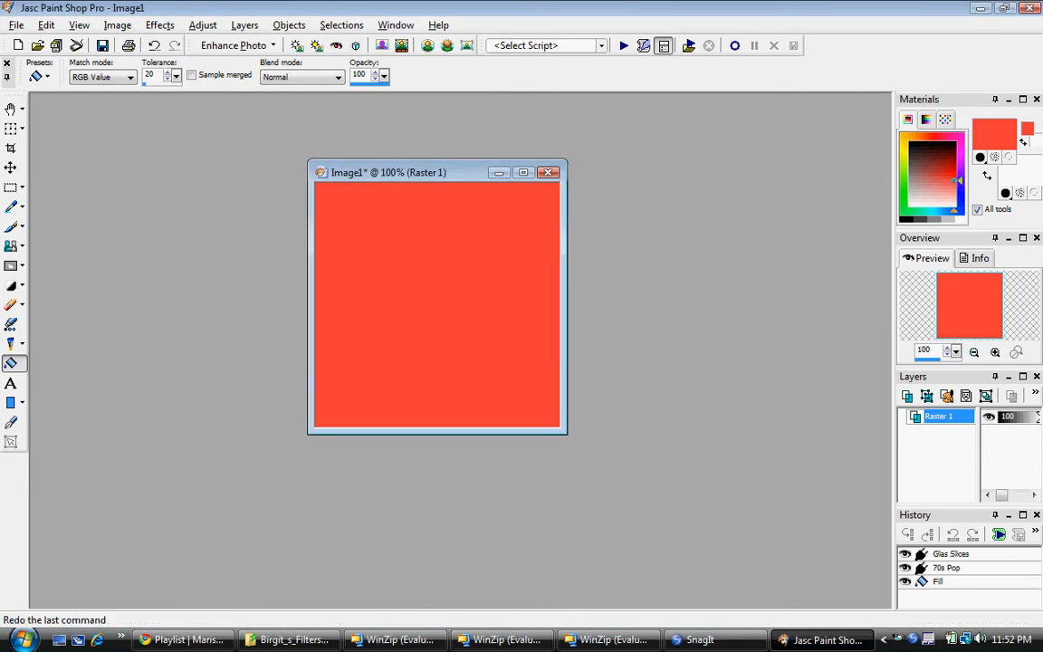
Attempt the Pattern Strada filter and dismiss its load error.
{"action": "left_click", "coordinate": [160, 26]}
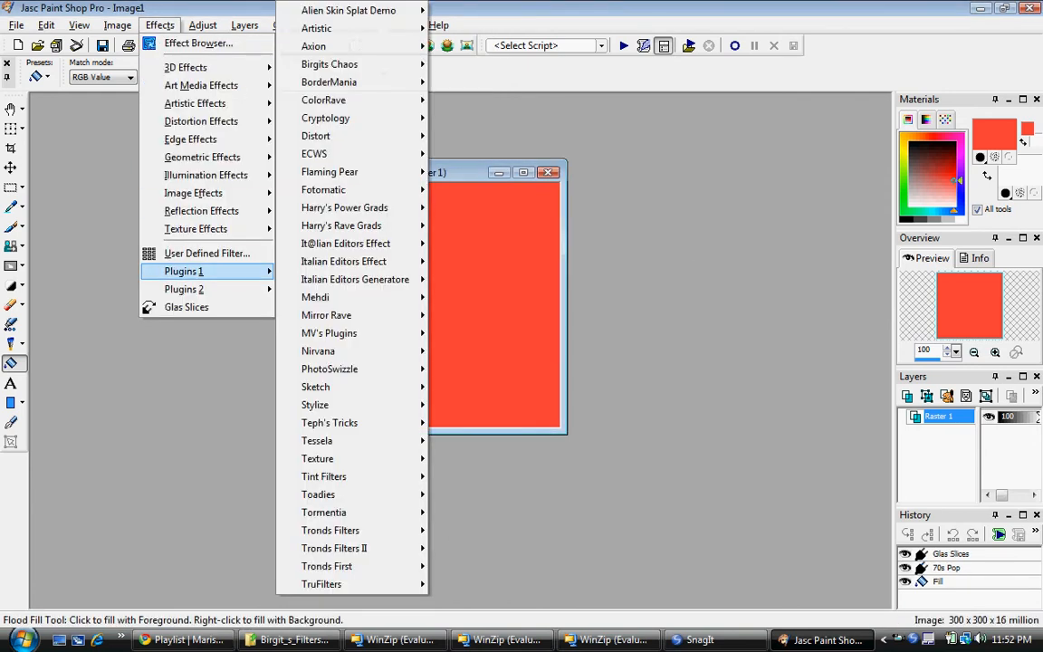
{"action": "left_click", "coordinate": [326, 315]}
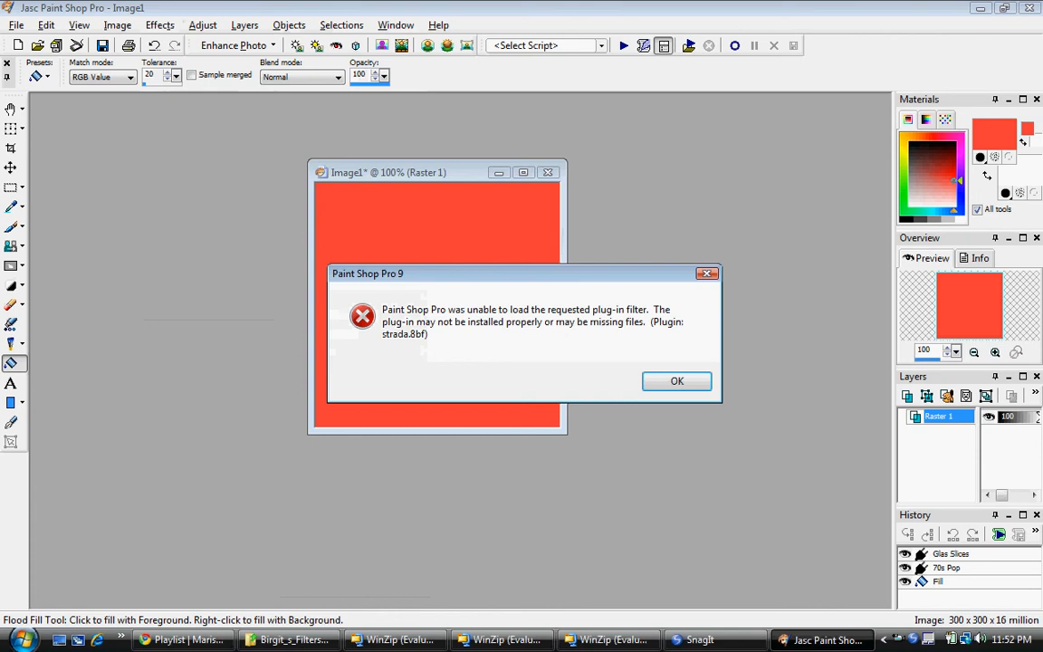
{"action": "left_click", "coordinate": [677, 380]}
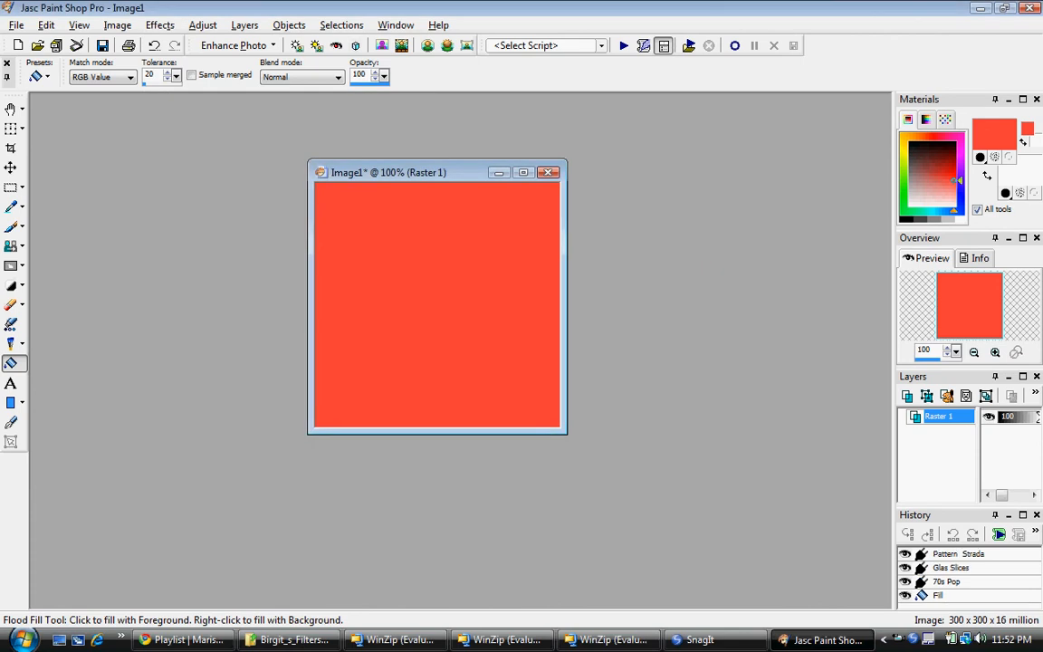
Reopen the Effects list showing the installed plugin groups.
{"action": "left_click", "coordinate": [159, 26]}
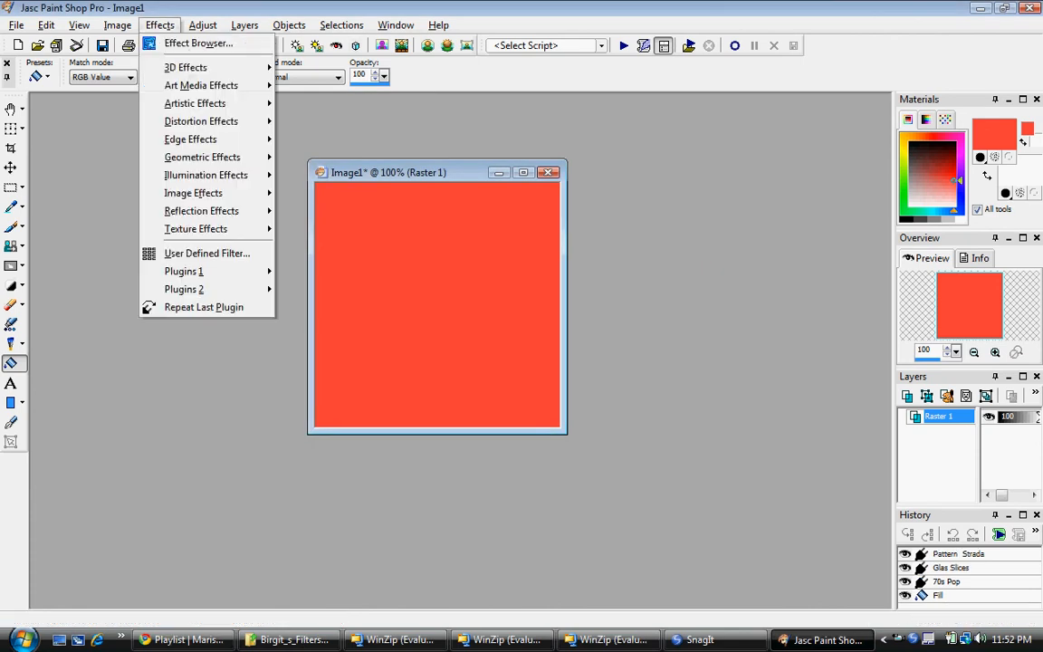
{"action": "mouse_move", "coordinate": [185, 272]}
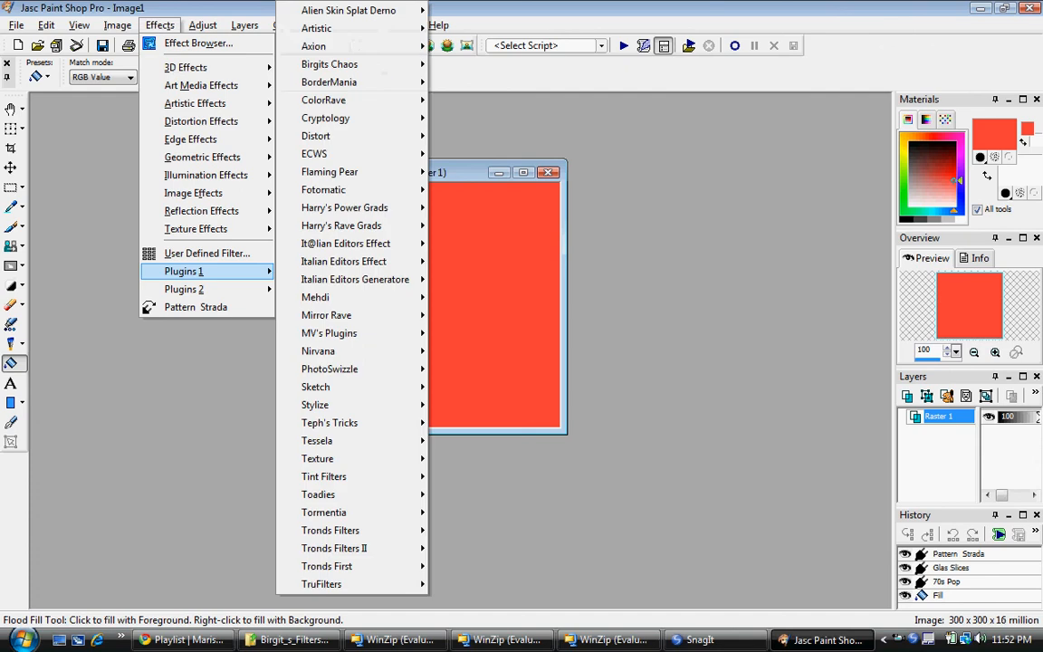
{"action": "mouse_move", "coordinate": [184, 289]}
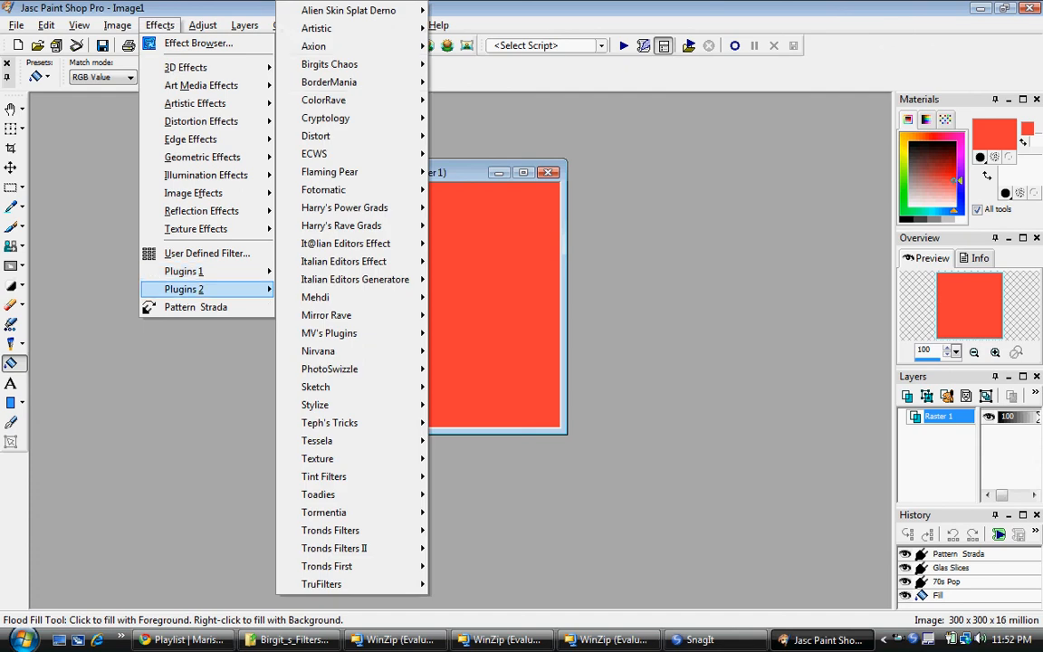
{"action": "mouse_move", "coordinate": [185, 272]}
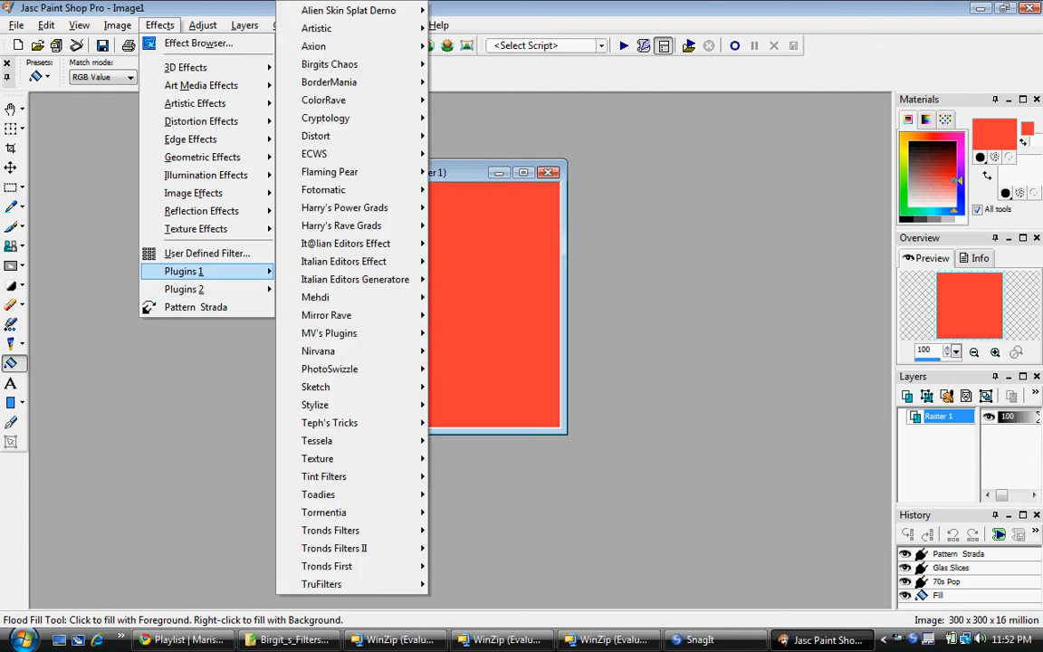